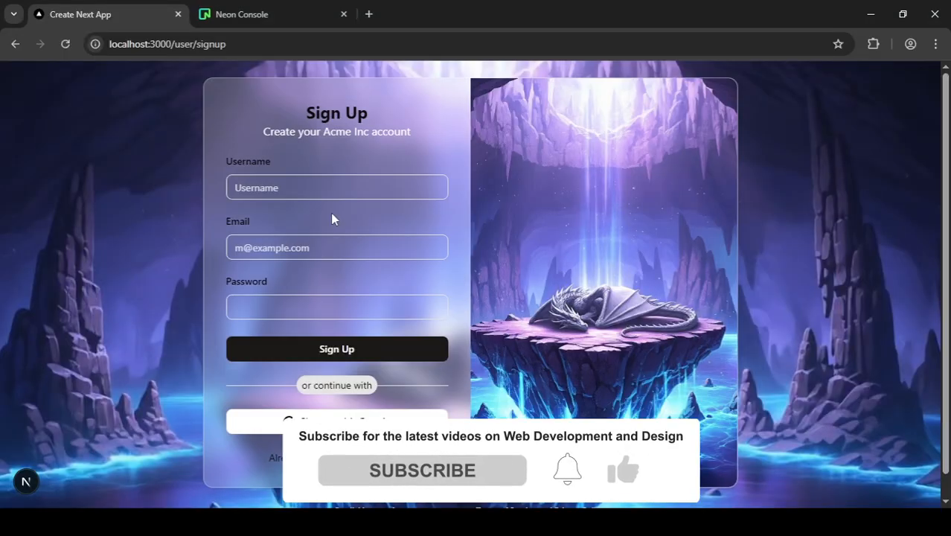
Open the Demo project's Branches page in Neon Console, listing main and travel_blog
click(240, 14)
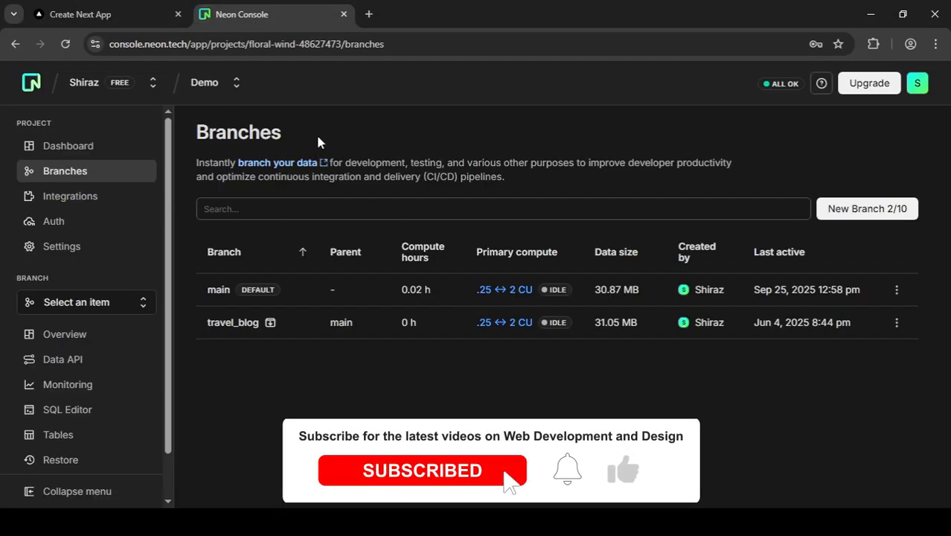
mouse_move(435, 361)
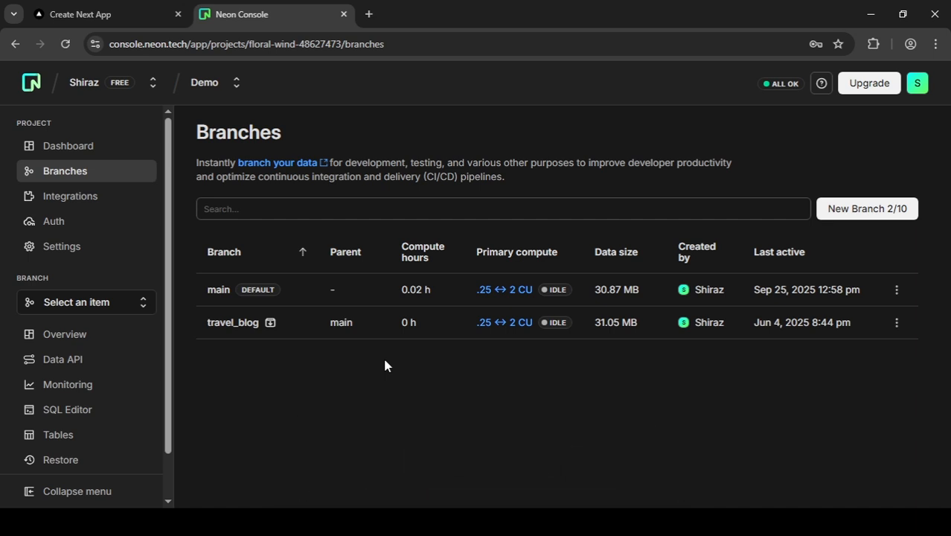
mouse_move(333, 497)
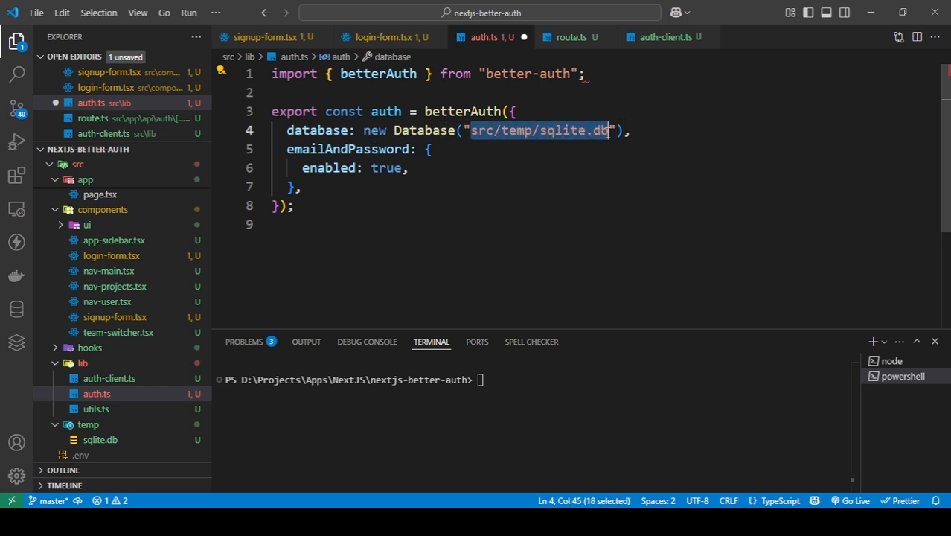
Delete the SQLite new Database(...) value in auth.ts and run npm i pg
key(Delete)
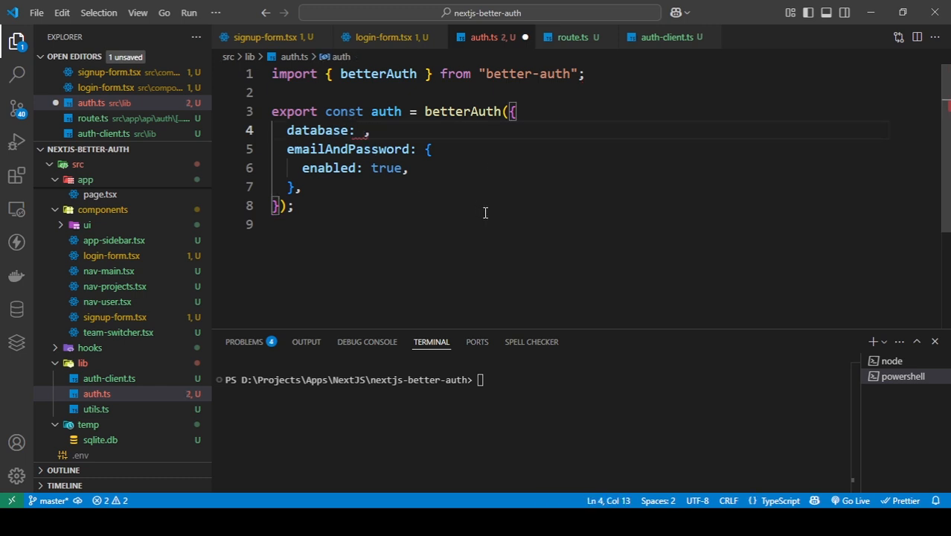
click(507, 380)
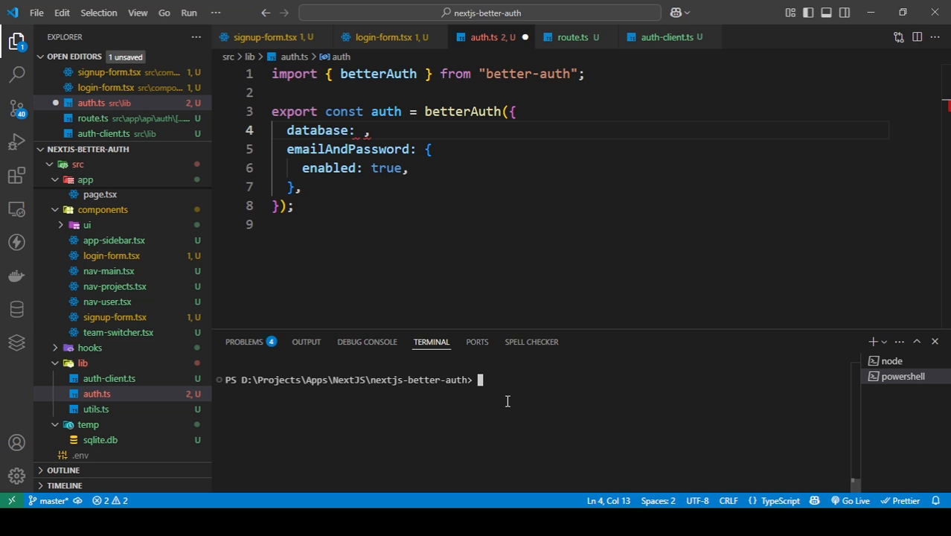
text(npm i)
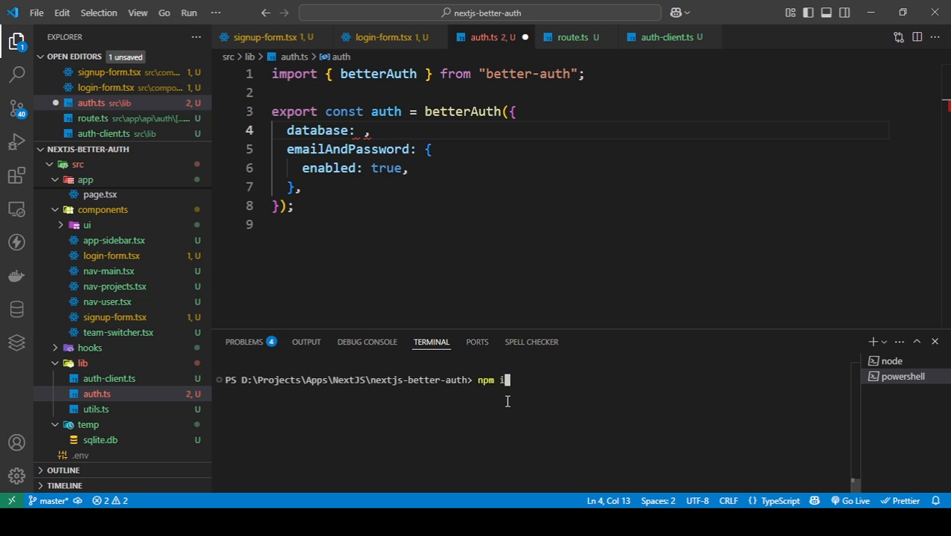
text(pg)
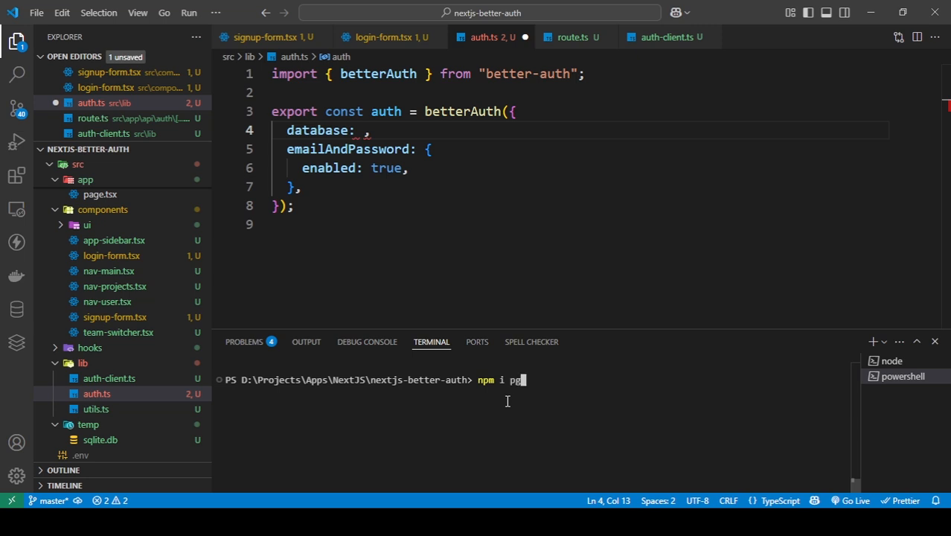
key(Return)
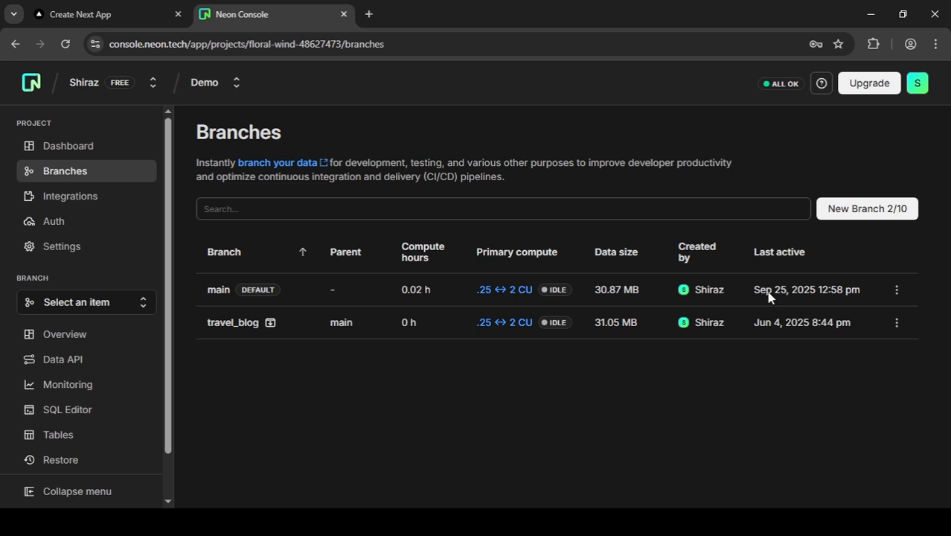
Add a Neon branch named better-auth-db and copy its connection snippet
click(866, 208)
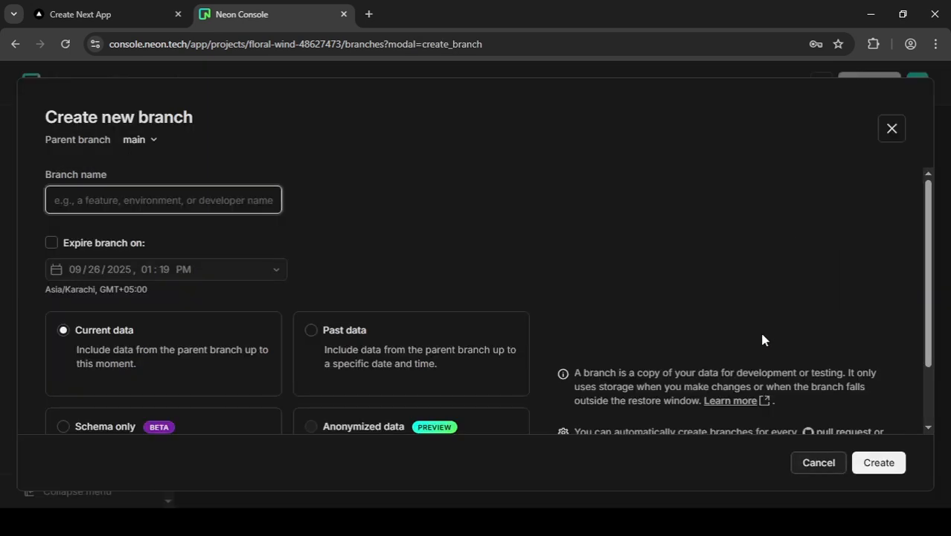
mouse_move(360, 259)
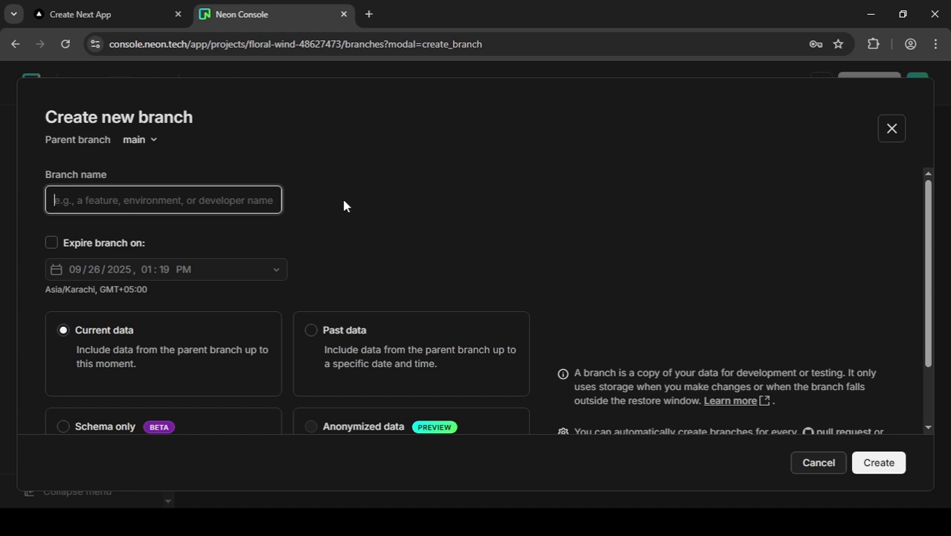
text(better)
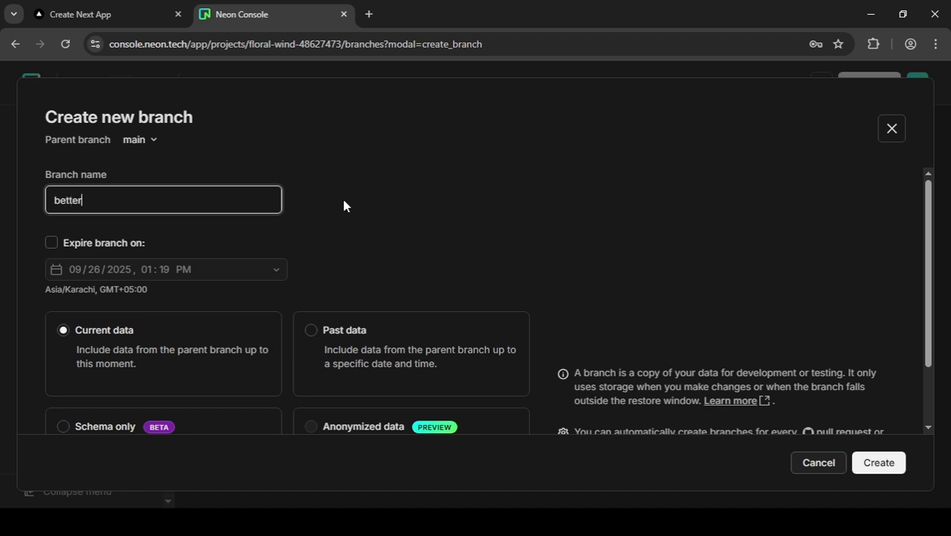
text(-auth)
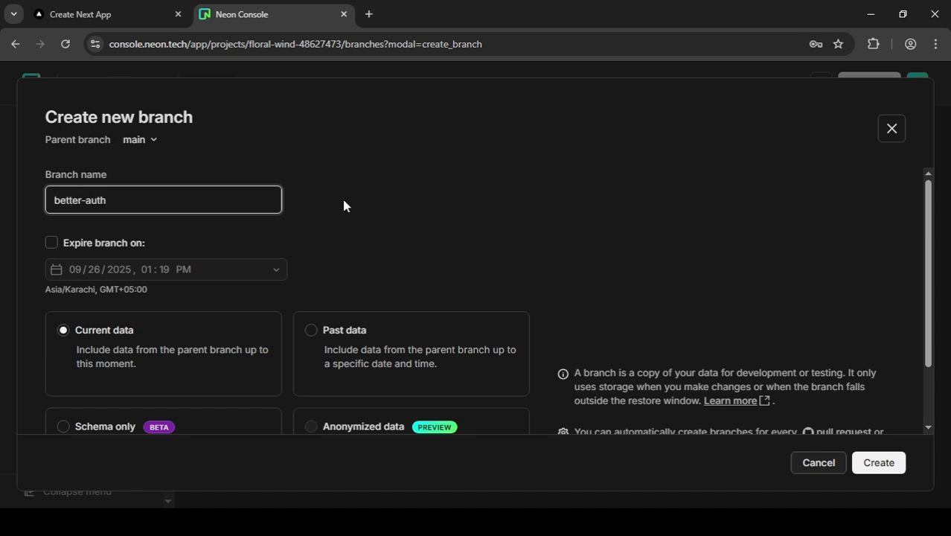
text(-db)
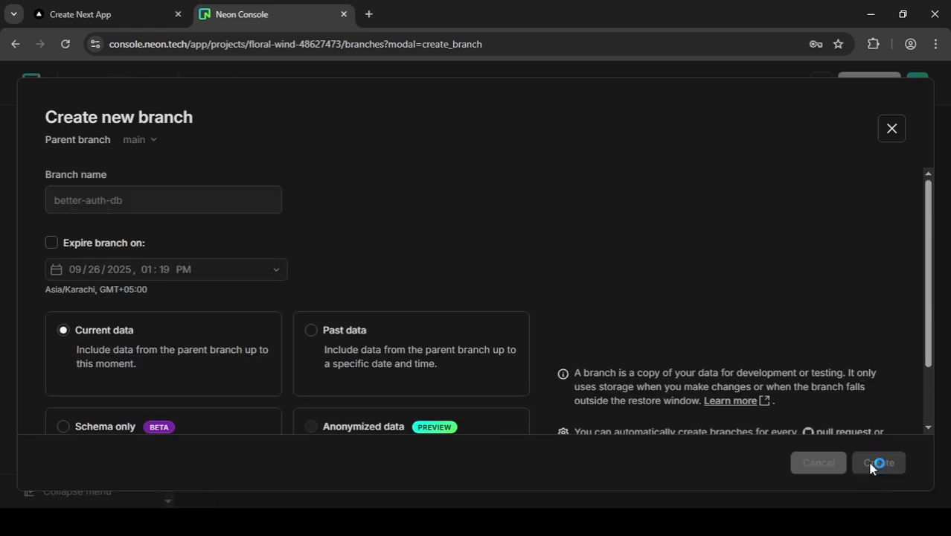
click(877, 462)
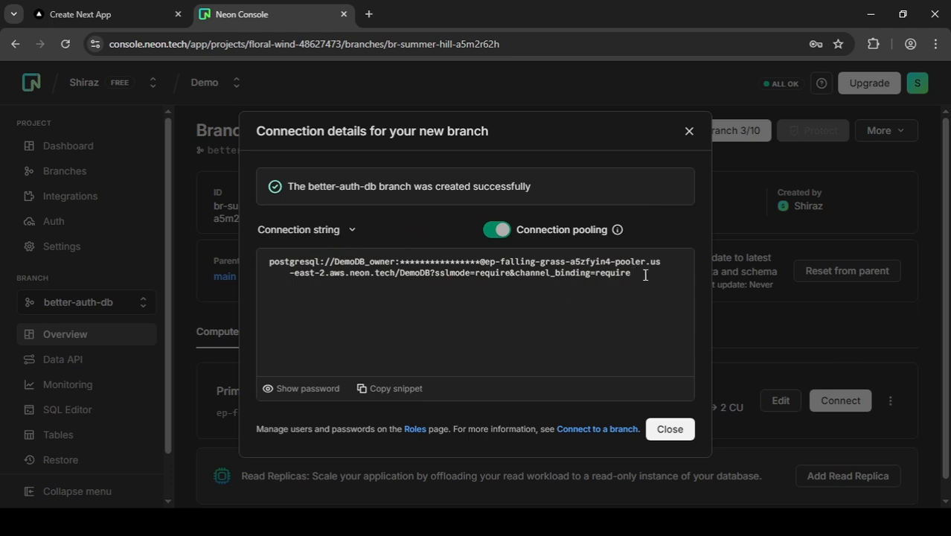
mouse_move(387, 388)
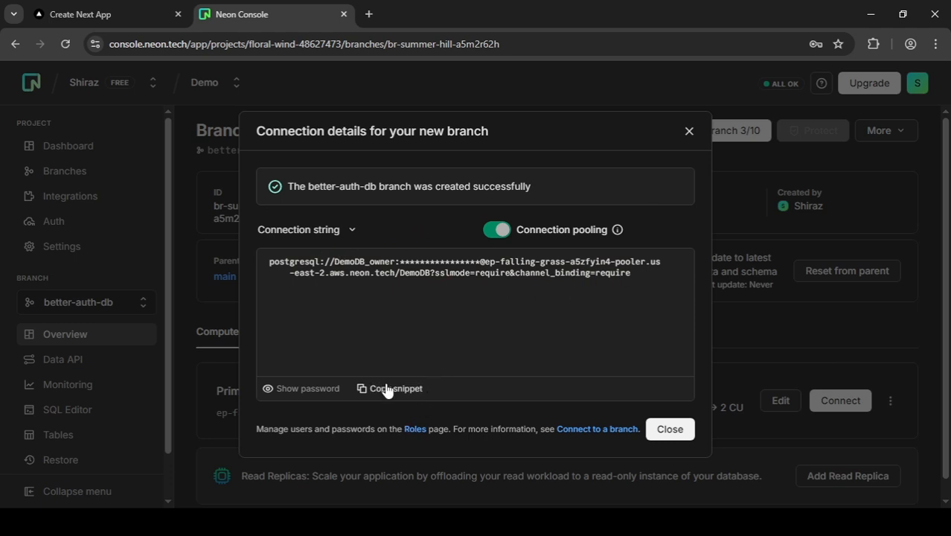
click(386, 387)
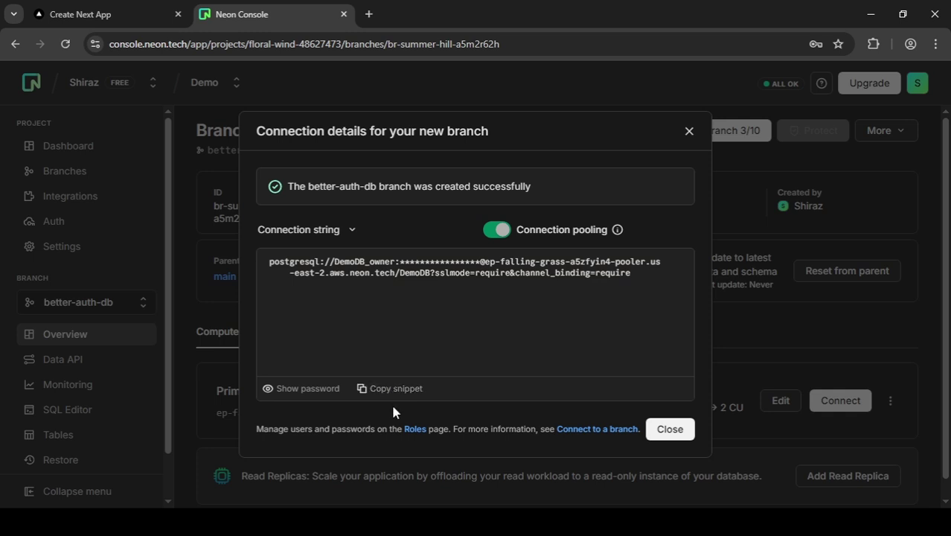
mouse_move(488, 419)
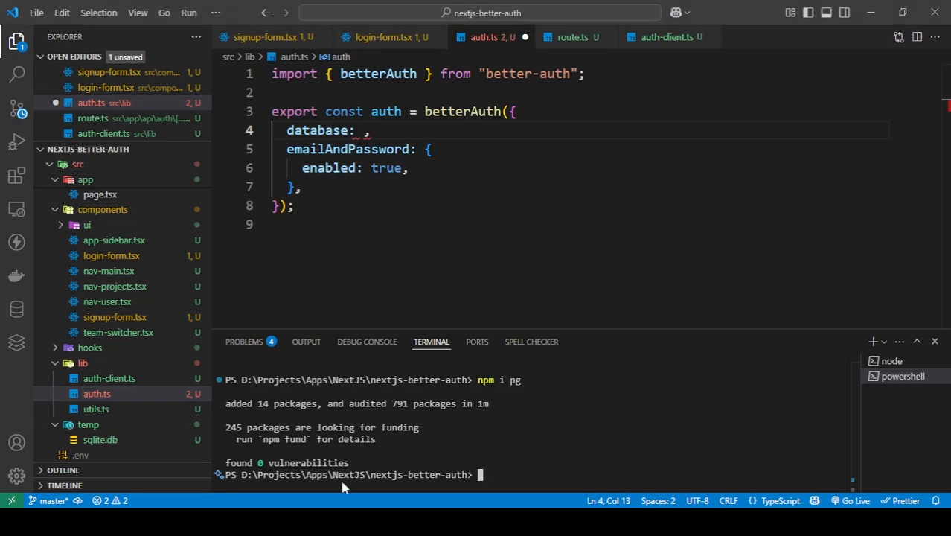
mouse_move(549, 37)
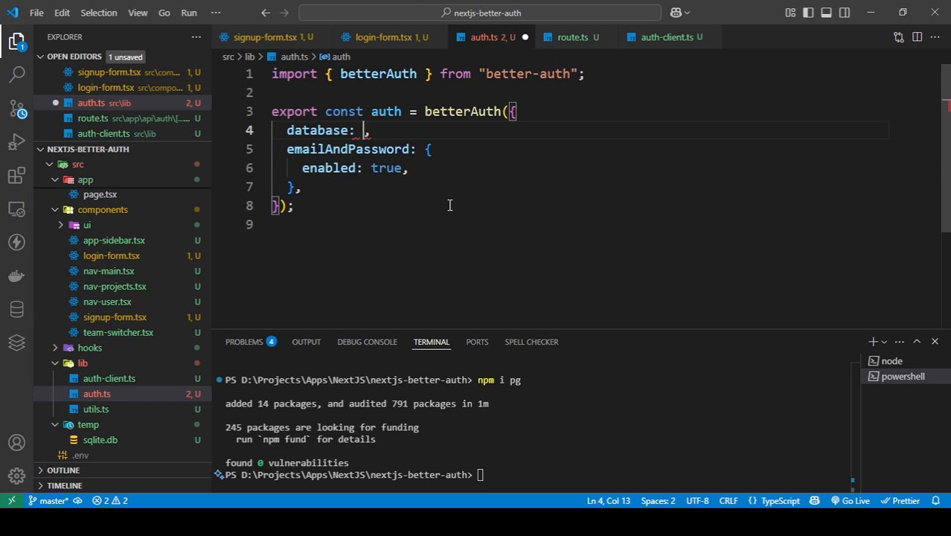
Set the database option to new Pool({}) and import Pool from pg
text(new p)
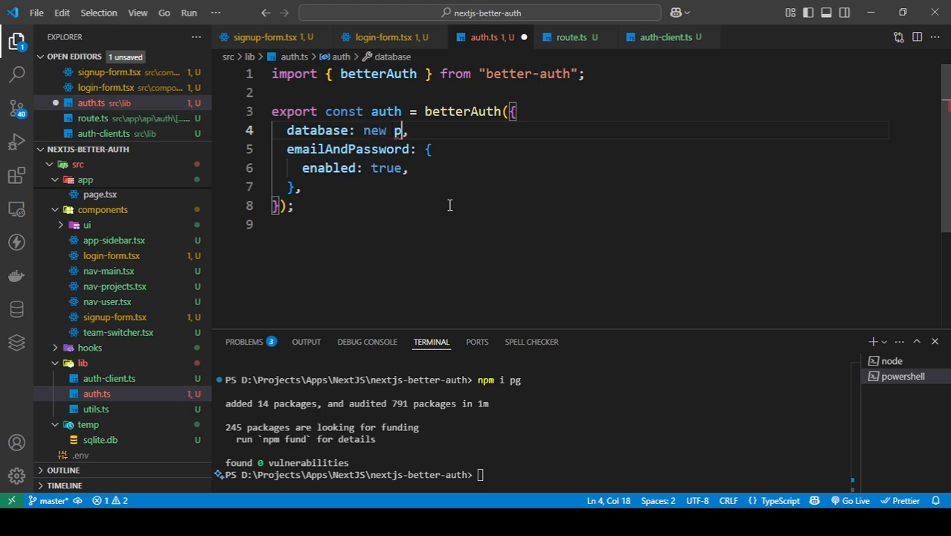
text(Pool())
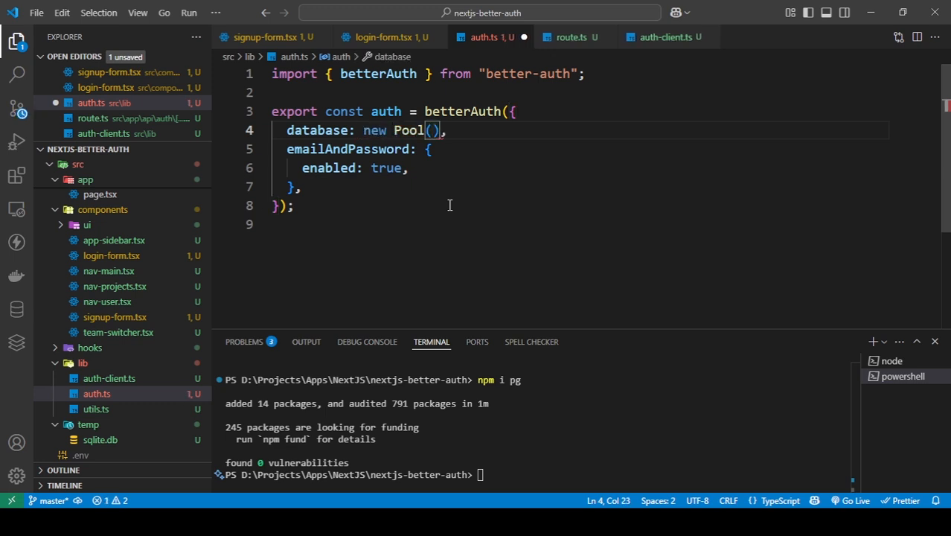
text({})
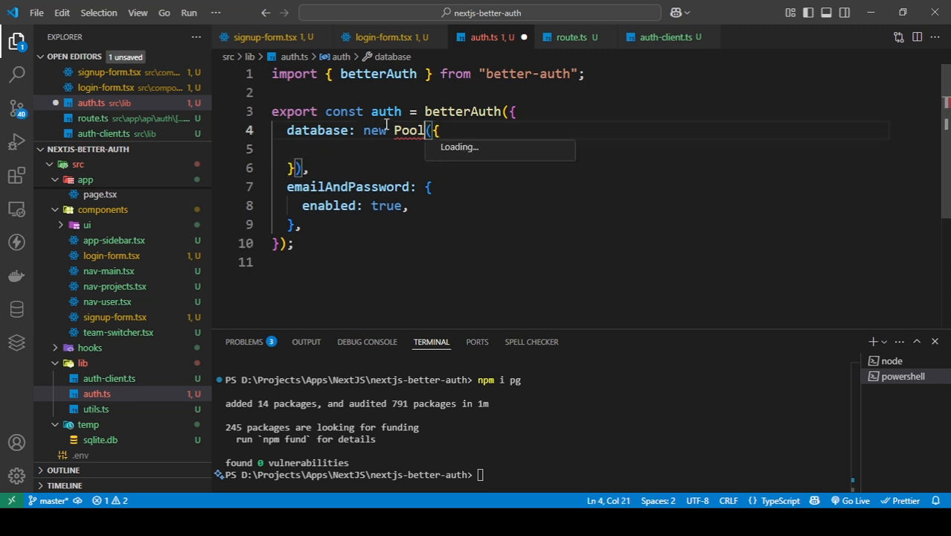
key(Enter)
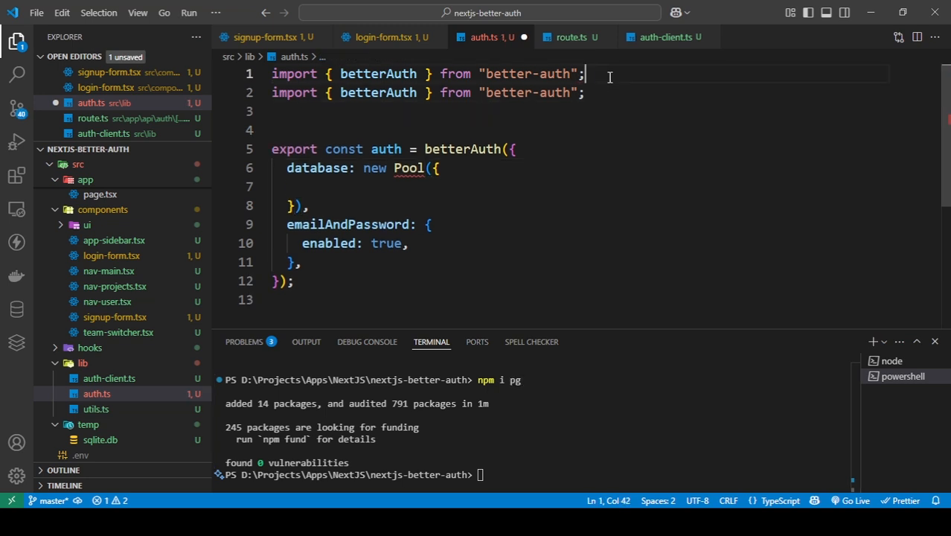
double_click(528, 92)
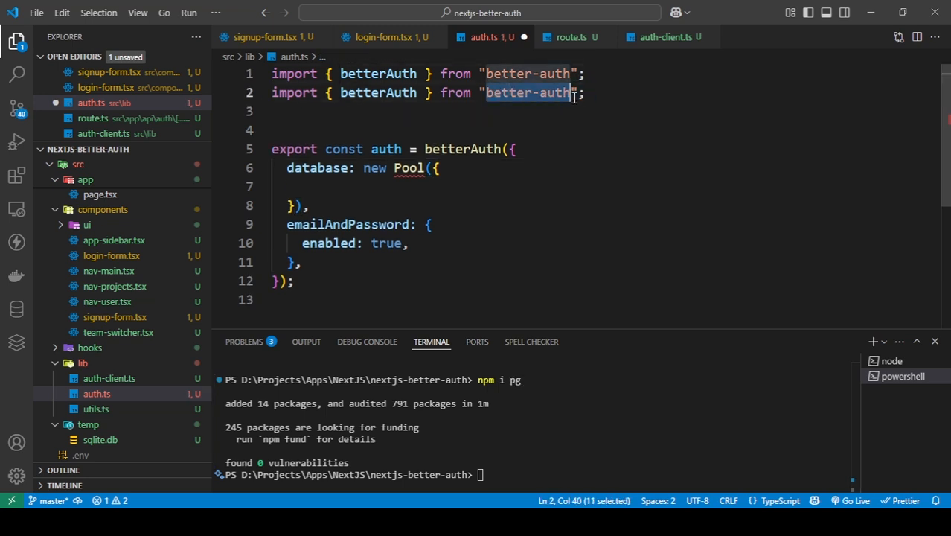
text(pg)
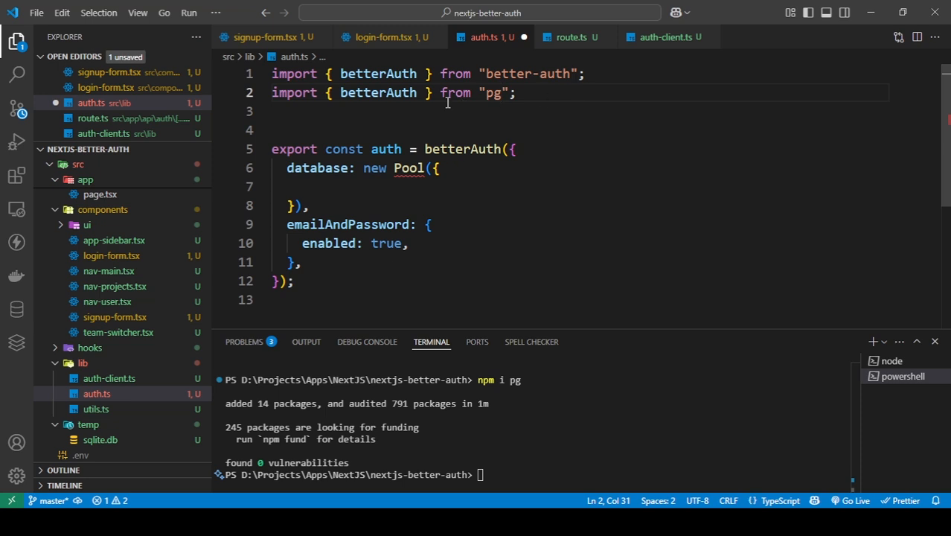
double_click(378, 92)
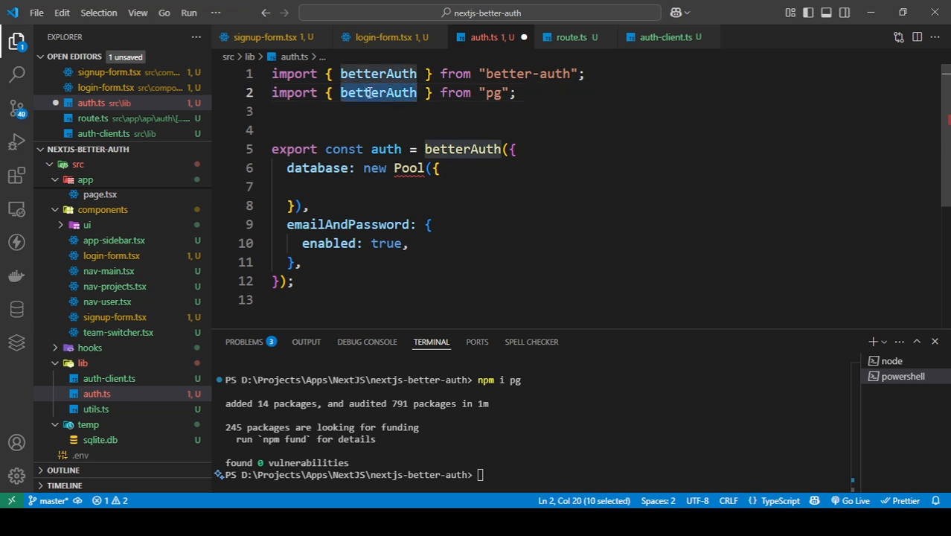
text(Pool)
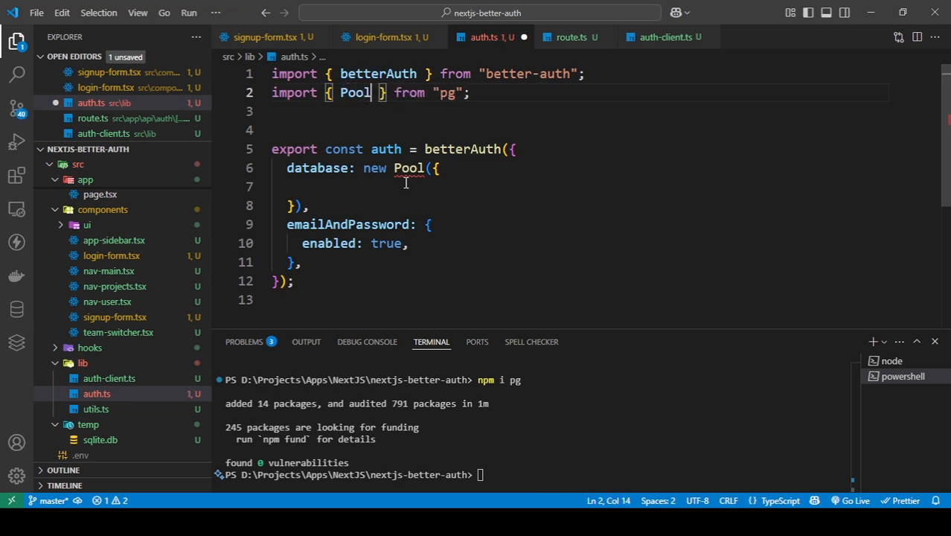
Give the Pool connectionString: process.env.NEXT_PUBLIC_NEON_CONNECTION_STRING
click(409, 186)
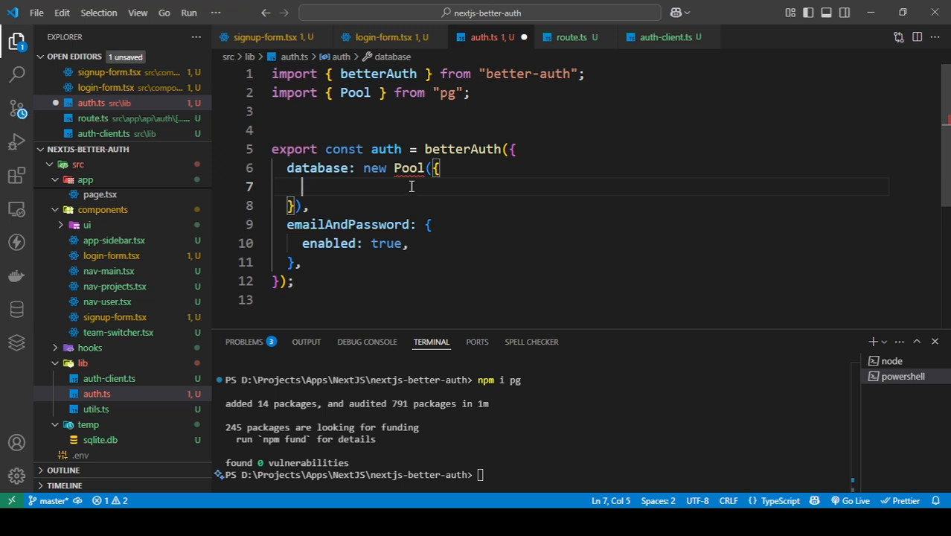
text(connec)
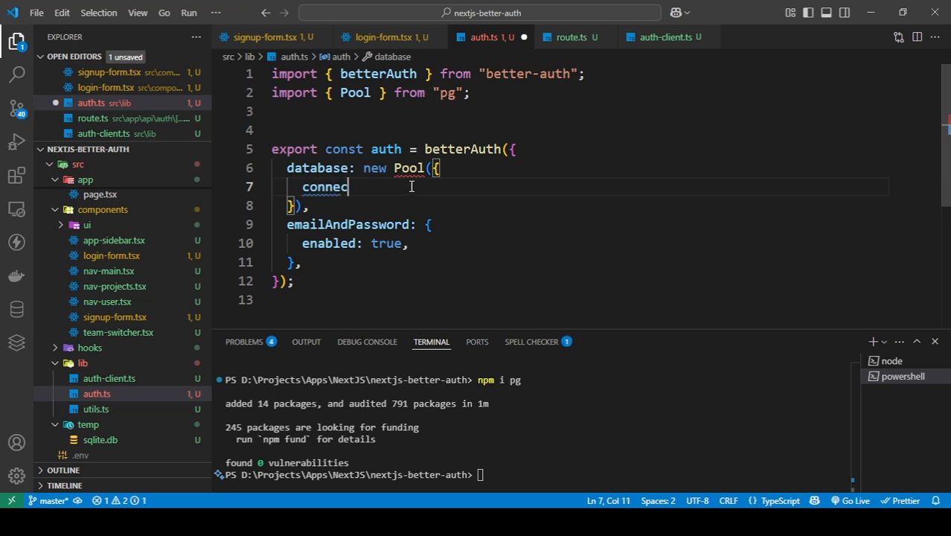
text(tion)
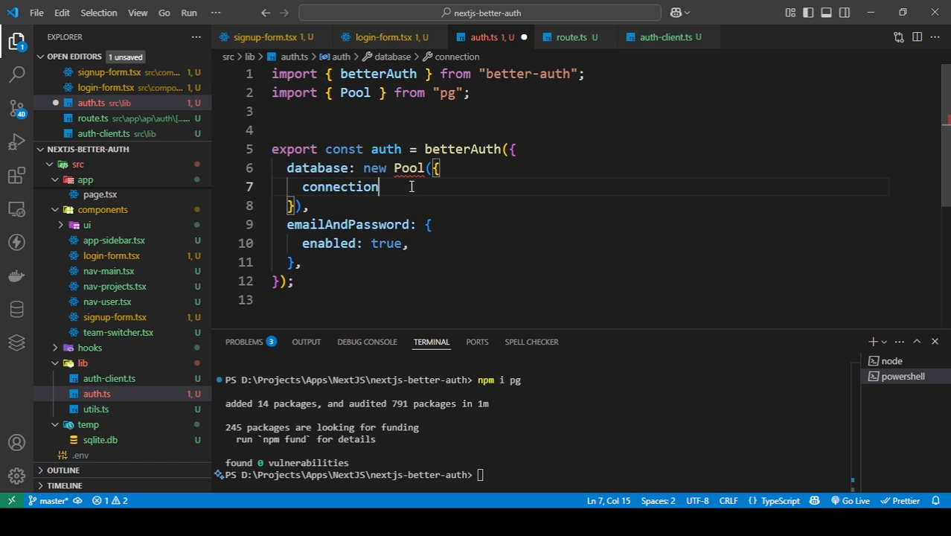
text(String)
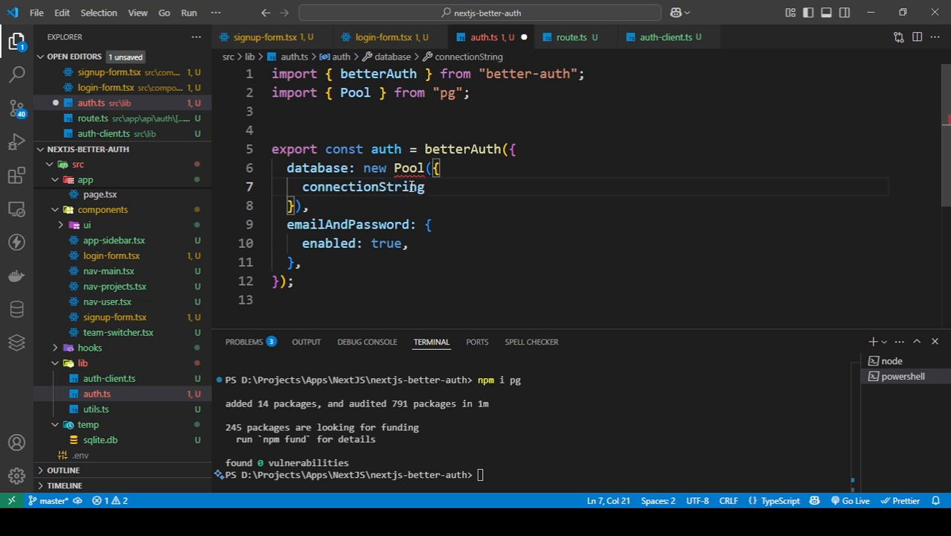
text(:)
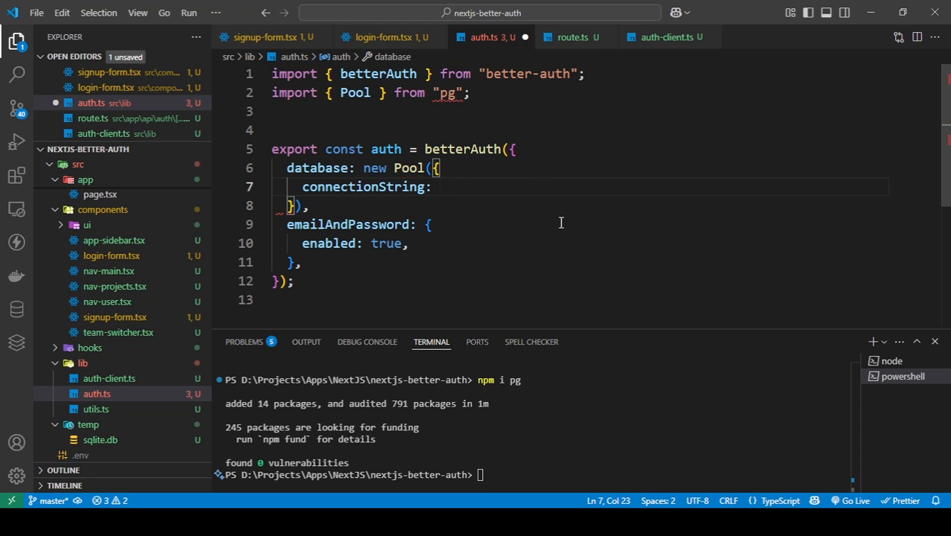
text(process.env)
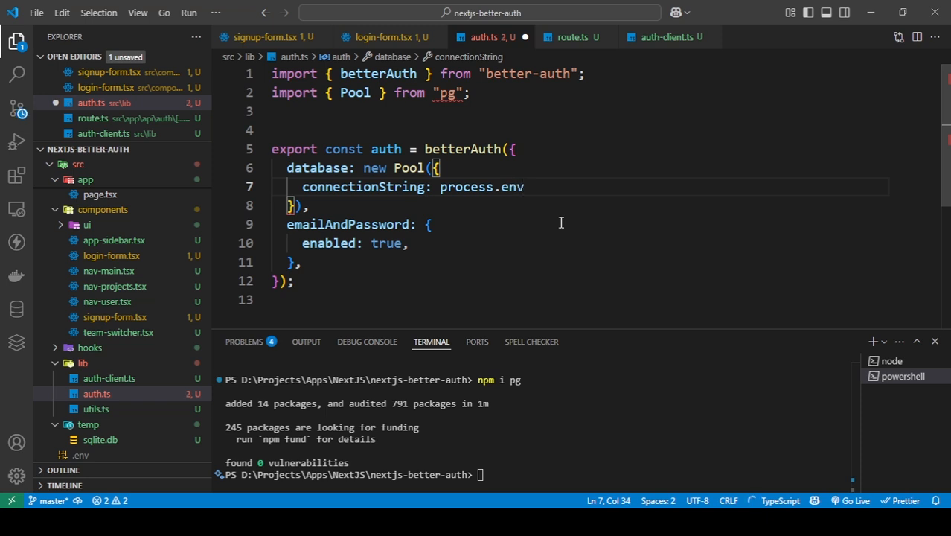
text(N)
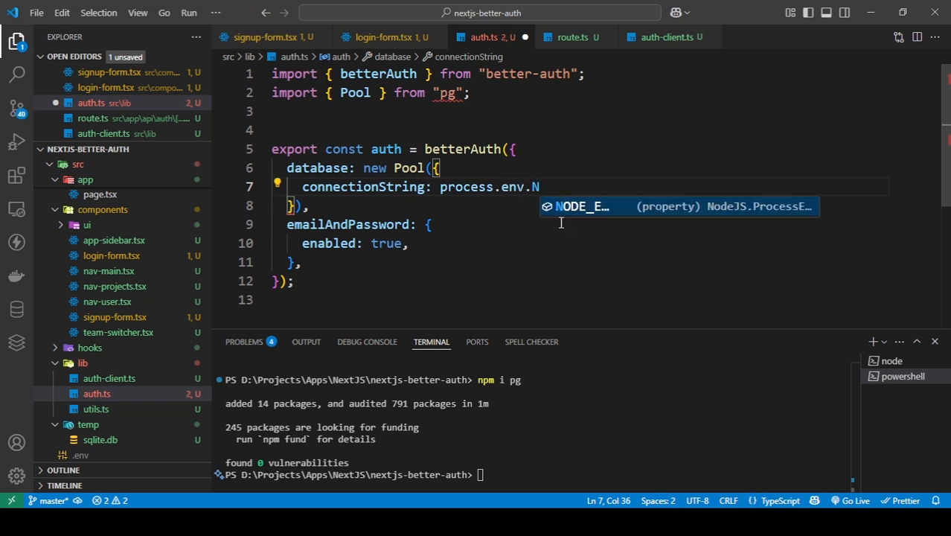
text(EXT_PUBLIC)
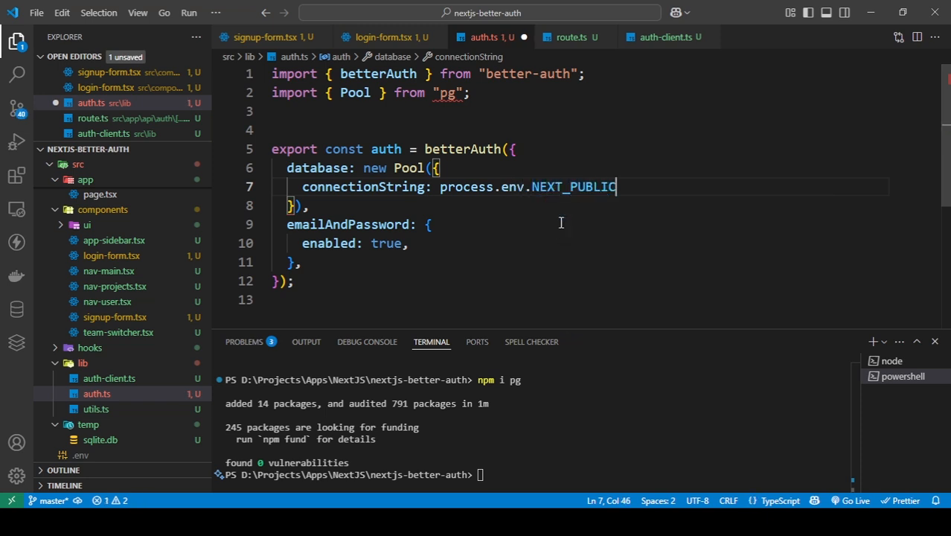
text(_NEON_)
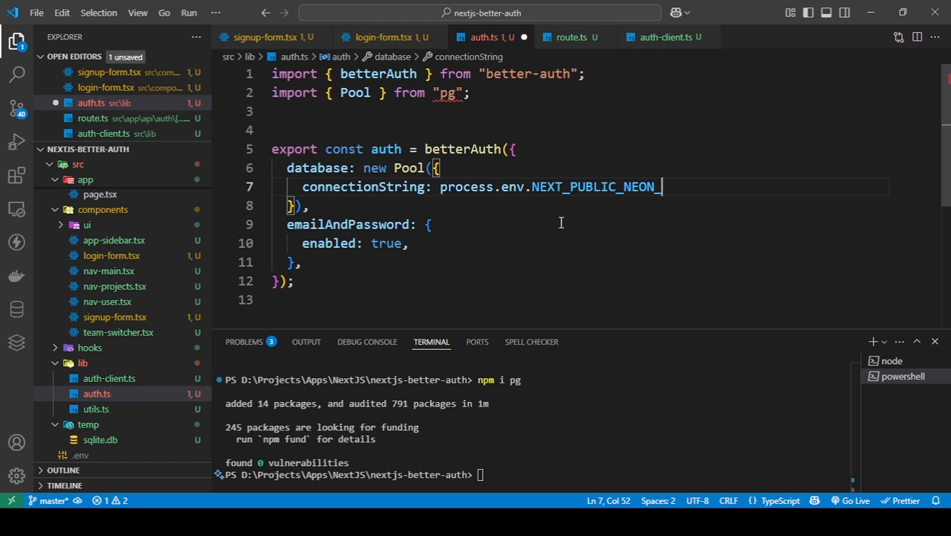
text(CONNECTION_STR)
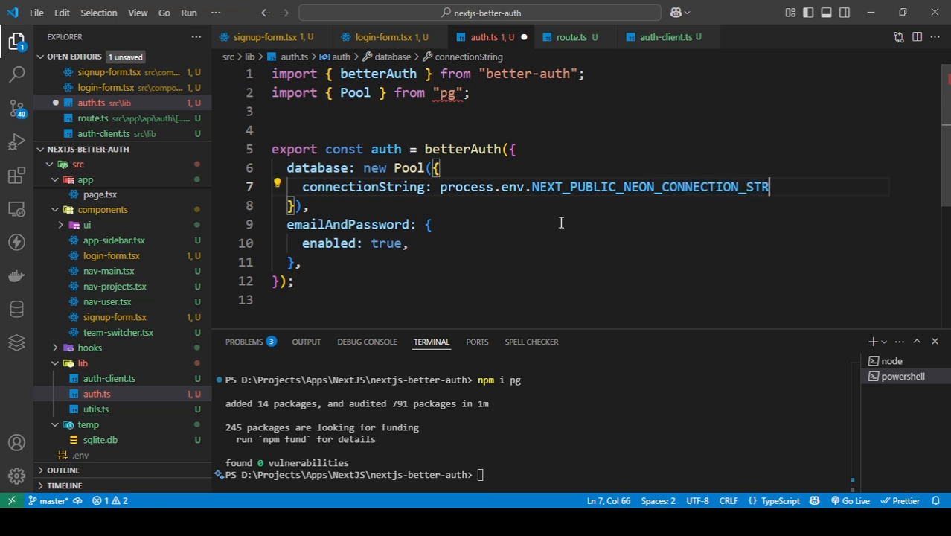
text(ING)
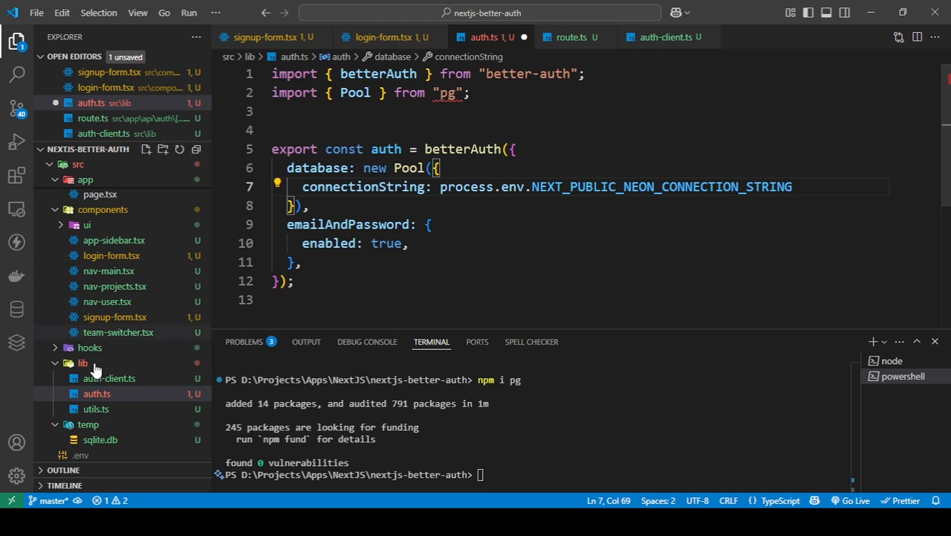
Define NEXT_PUBLIC_NEON_CONNECTION_STRING in .env with the Neon DemoDB pooler URL and save
scroll(down, 3)
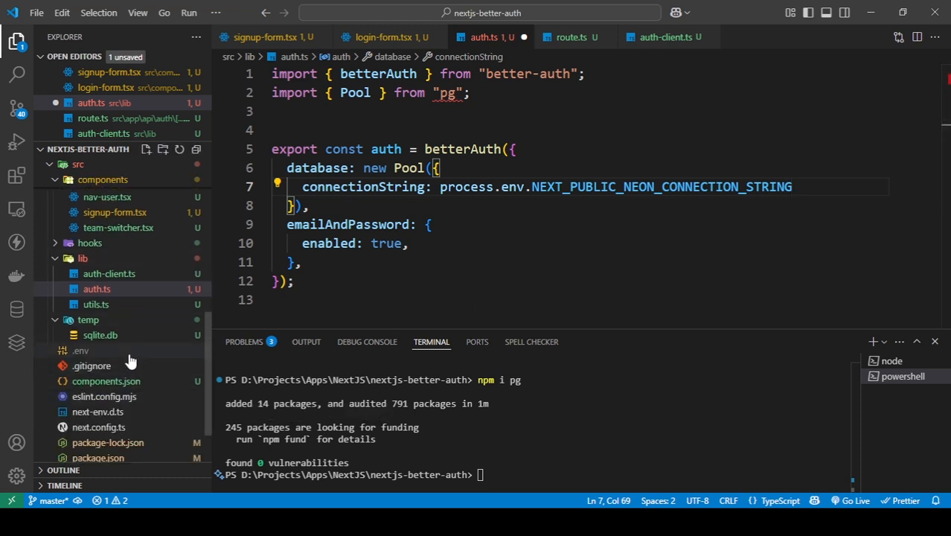
click(81, 349)
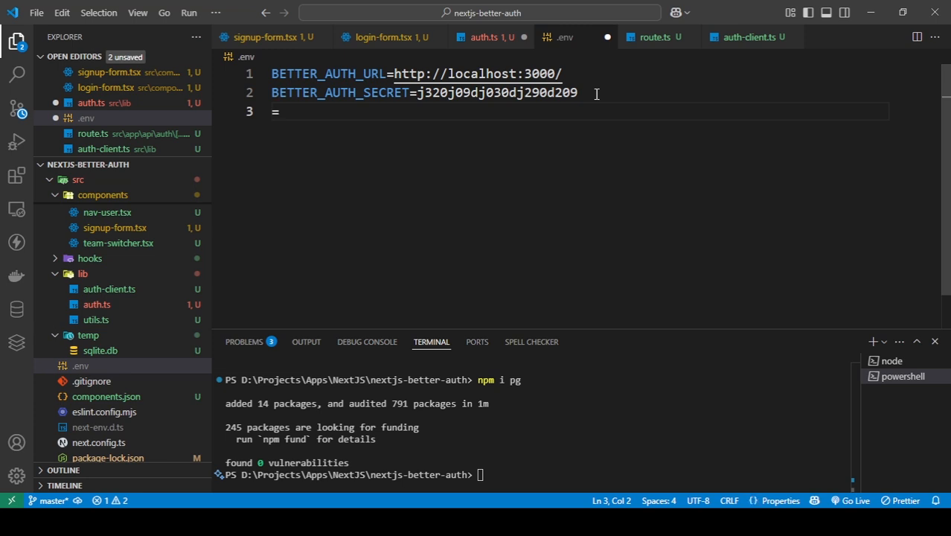
text(postgresql://@ep-falling-grass-a5zfyin4-pooler.us-east-2.aws.neon.tech/DemoDB?sslmode=require&channel_binding=require)
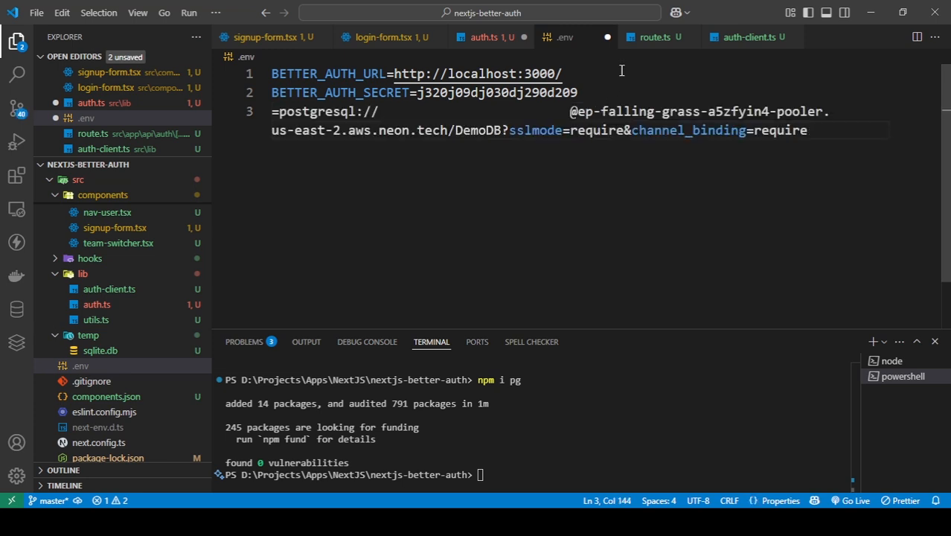
click(485, 37)
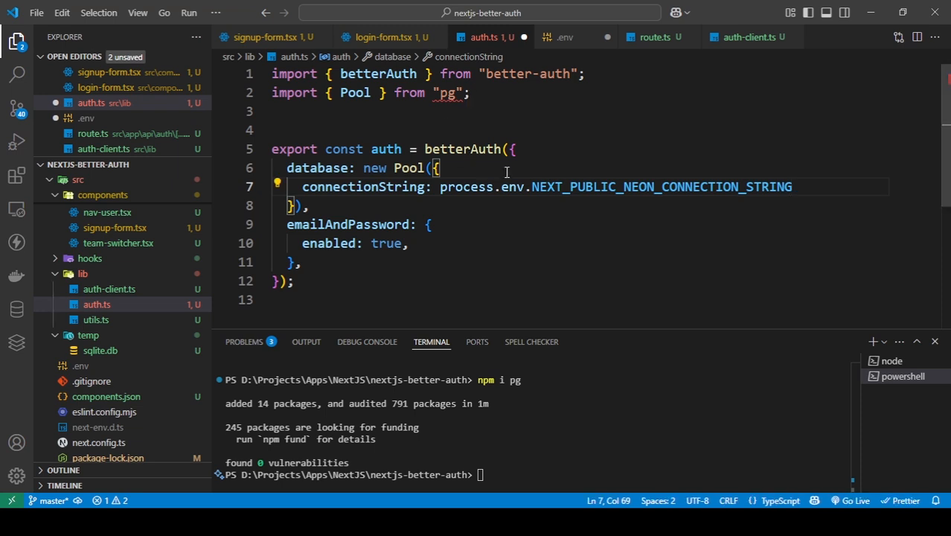
double_click(661, 187)
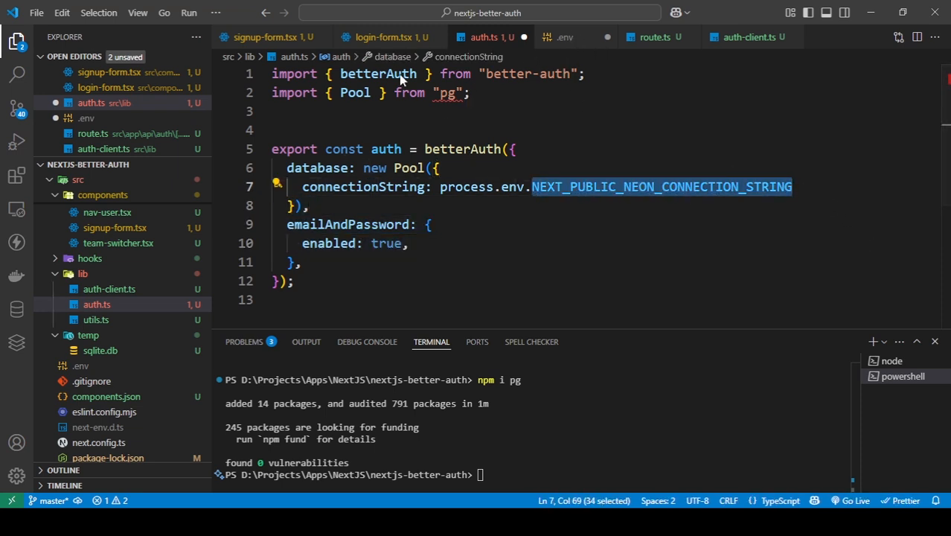
click(565, 37)
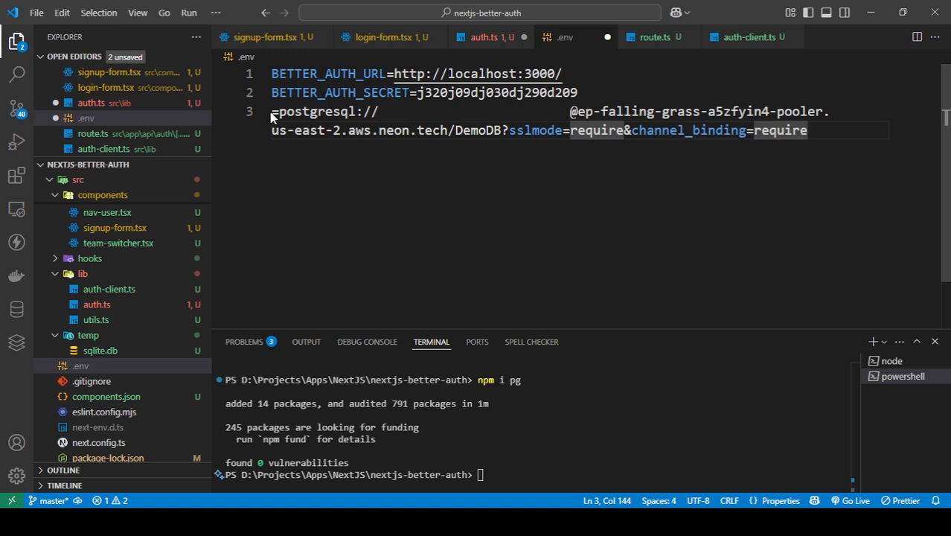
text(NEXT_PUBLIC_NEON_CONNECTION_STRING=)
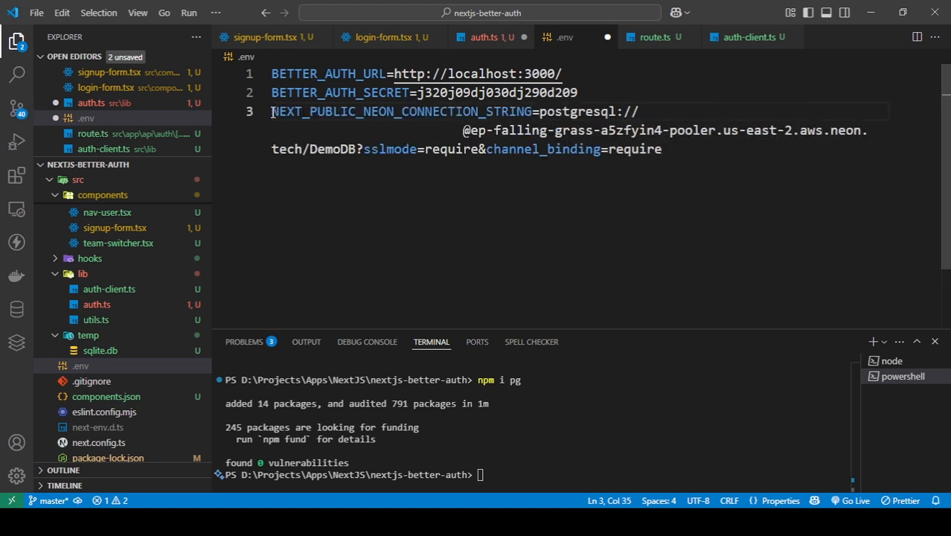
key(ctrl+s)
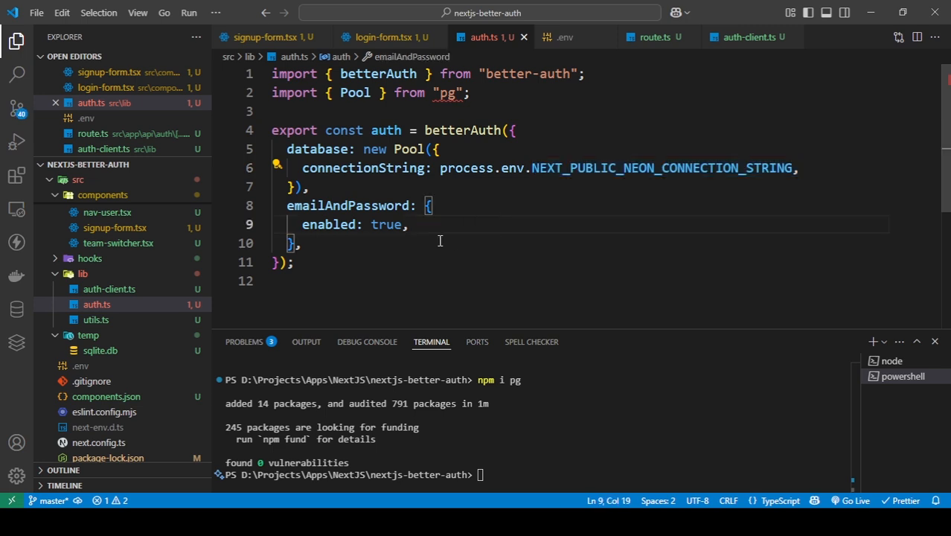
mouse_move(506, 231)
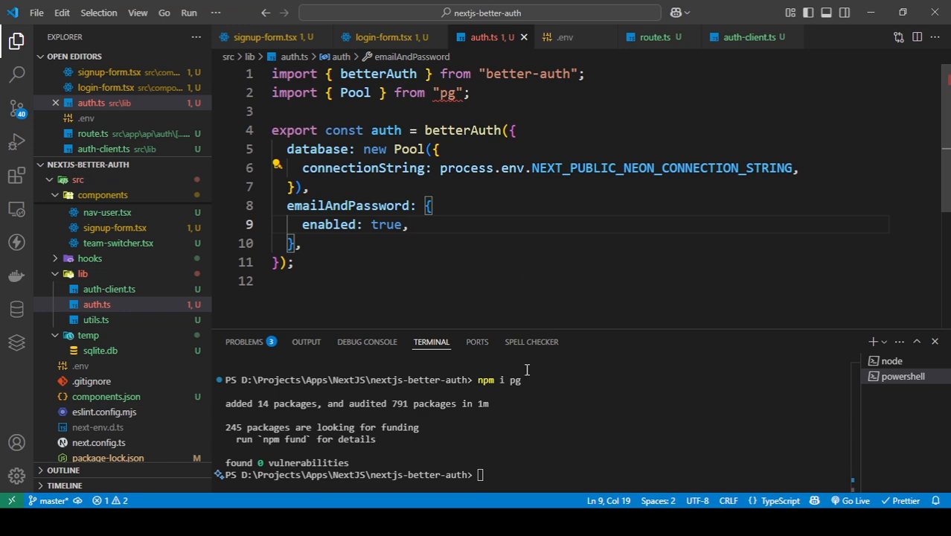
mouse_move(447, 488)
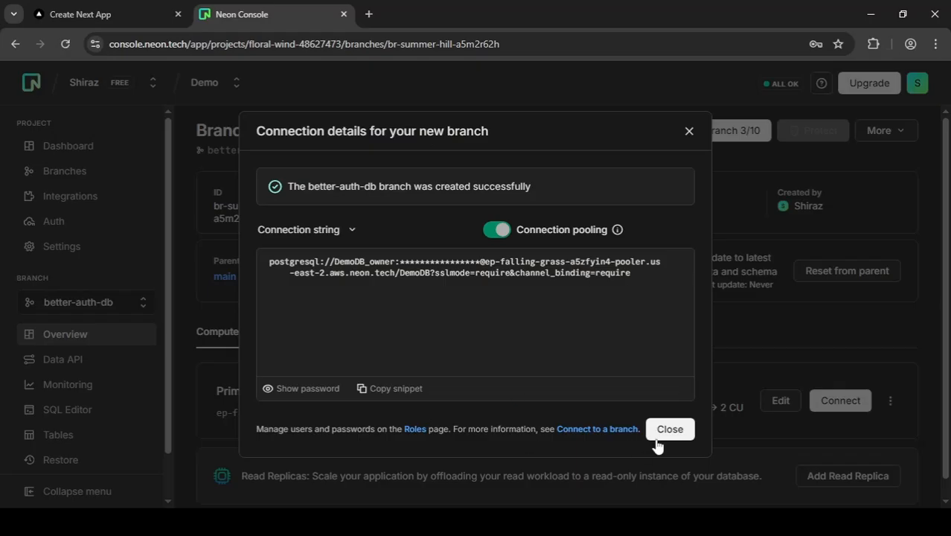
Close the connection details and view Tables, showing 0 tables in DemoDB's public schema
click(668, 428)
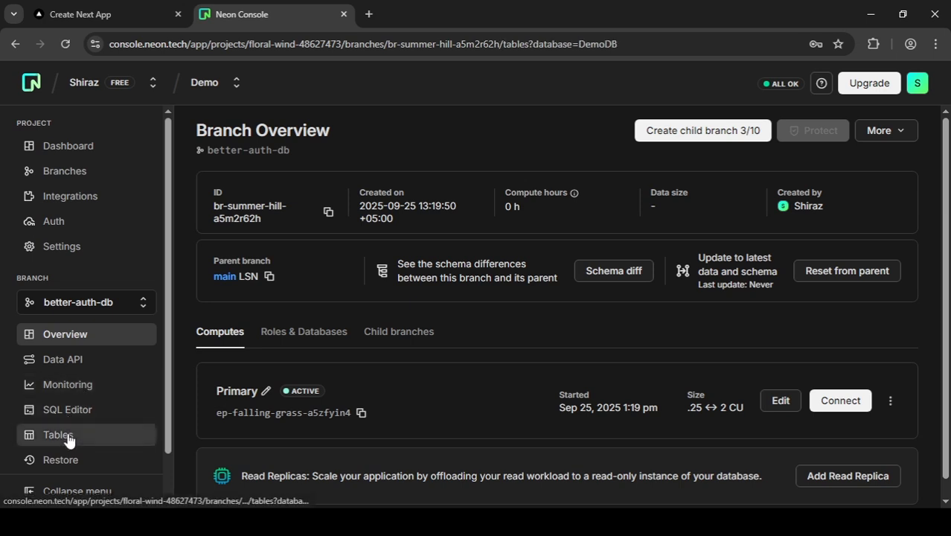
click(58, 434)
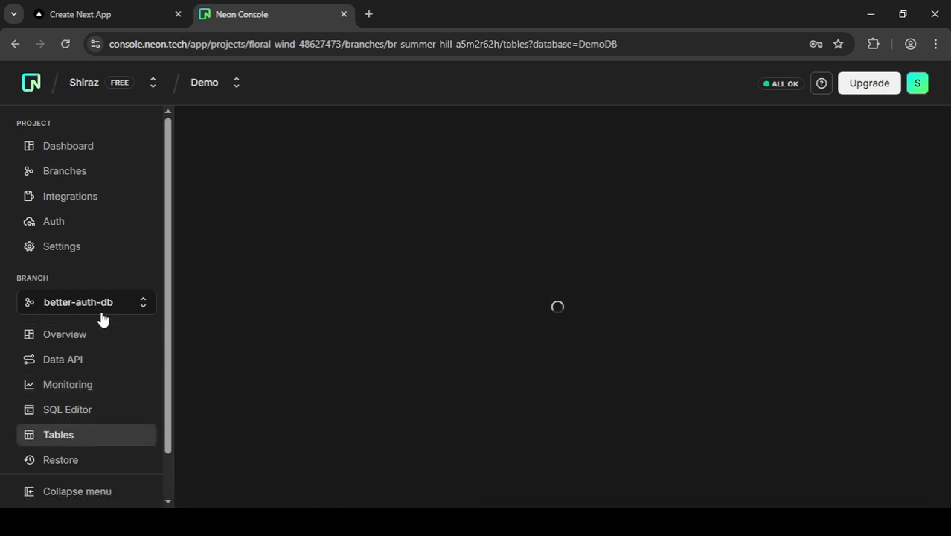
click(58, 434)
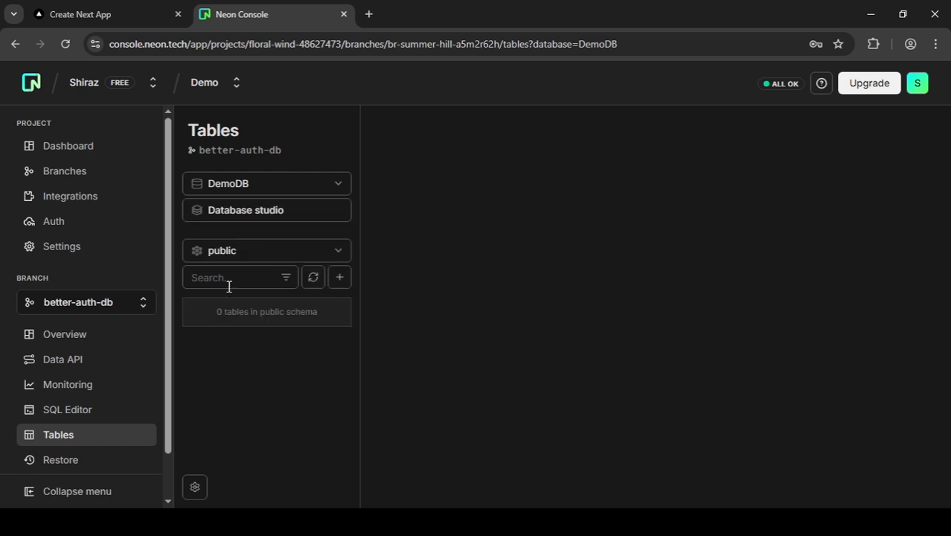
mouse_move(276, 306)
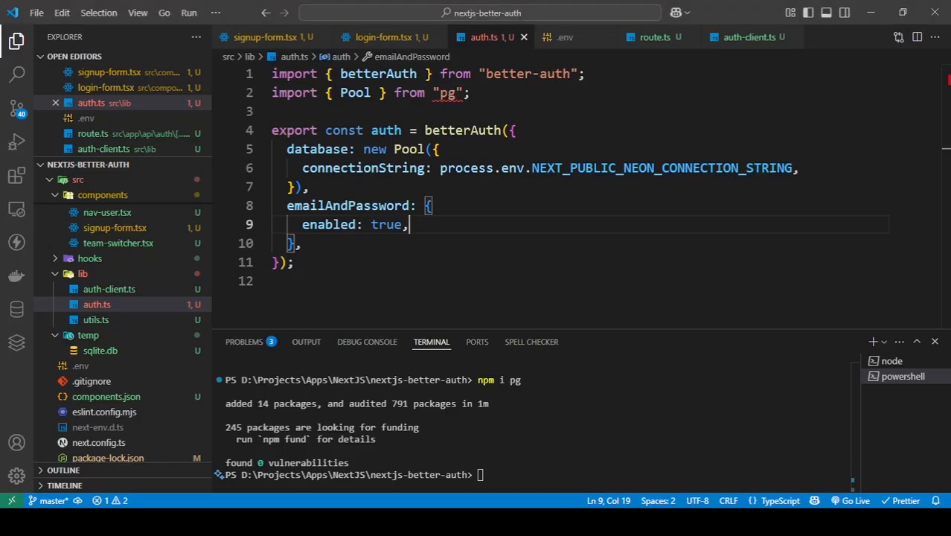
click(418, 246)
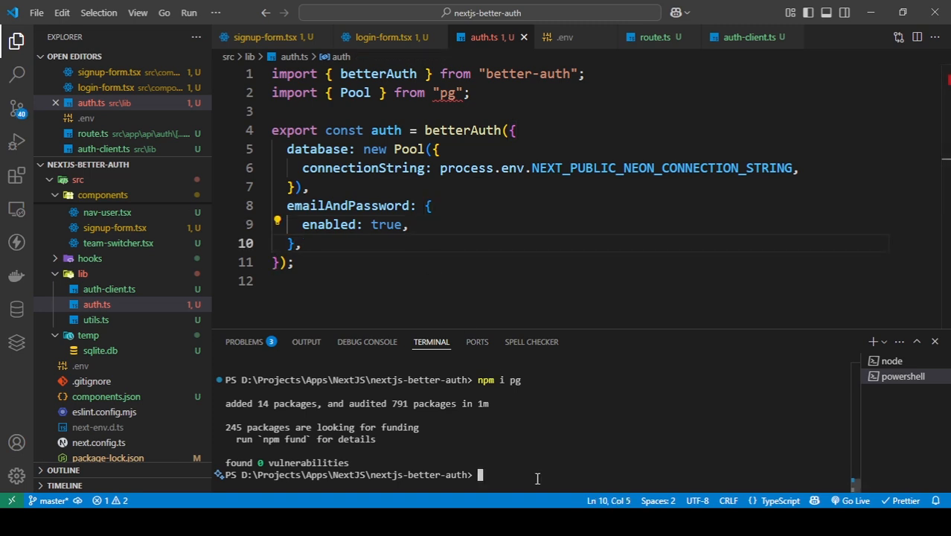
text(npx @better-auth/cli@latest generate)
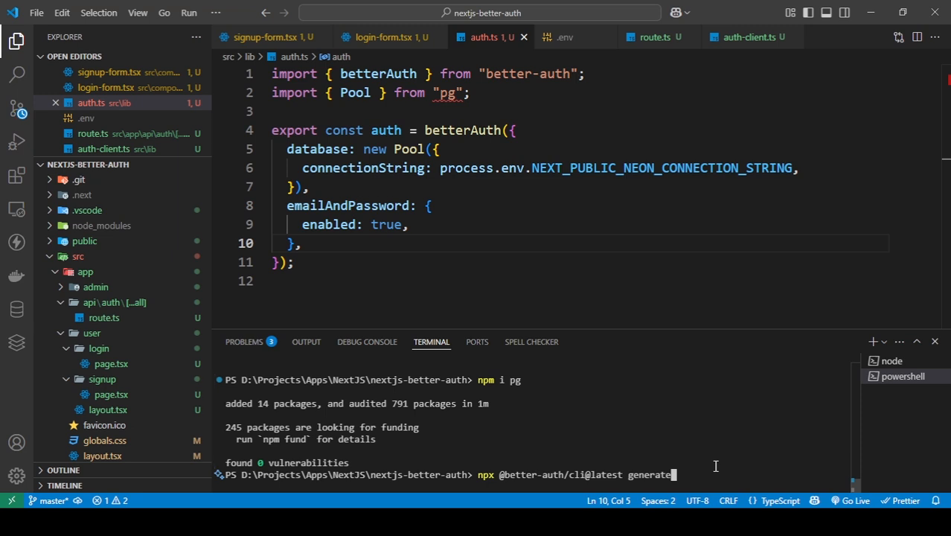
key(Return)
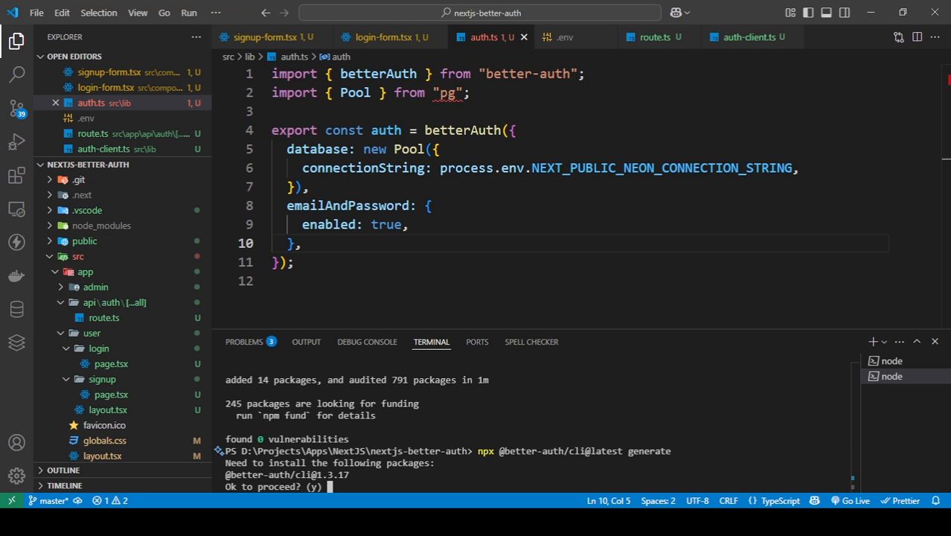
text(y)
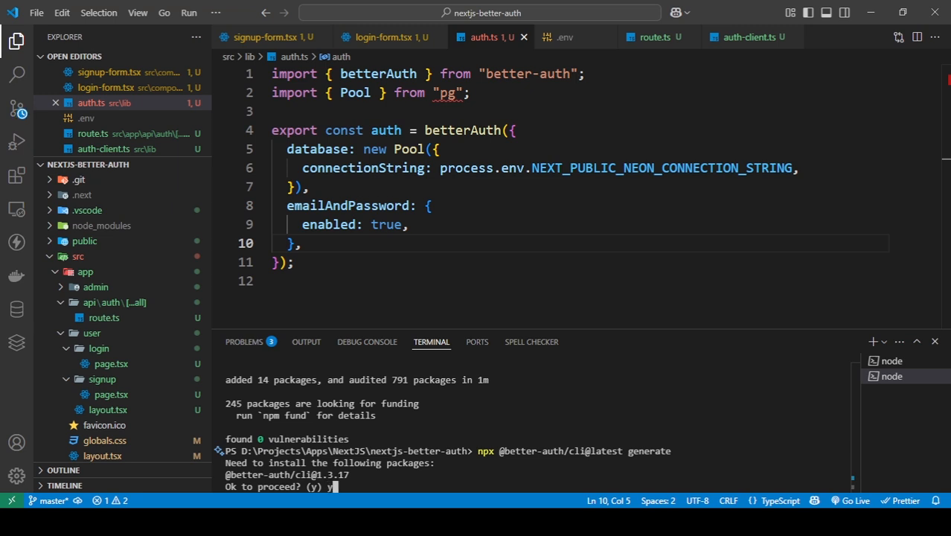
key(Return)
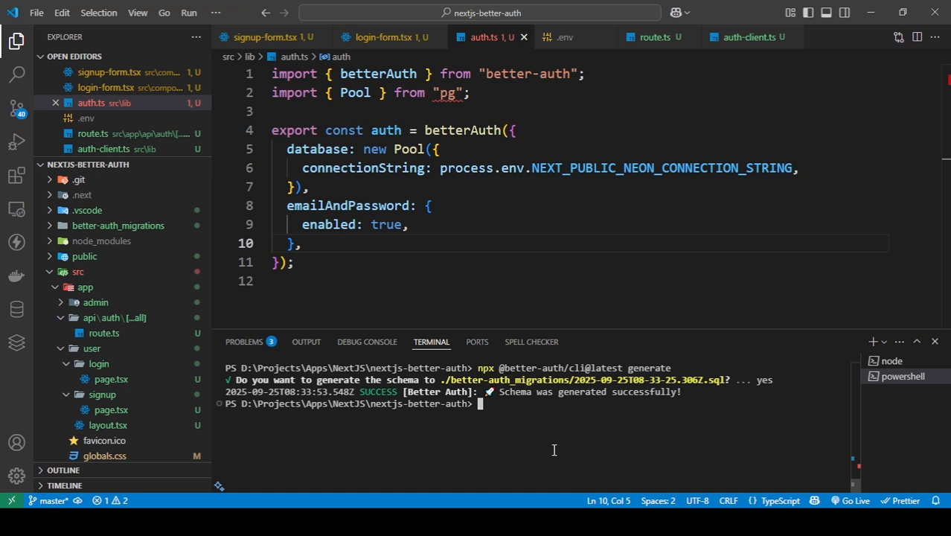
mouse_move(594, 422)
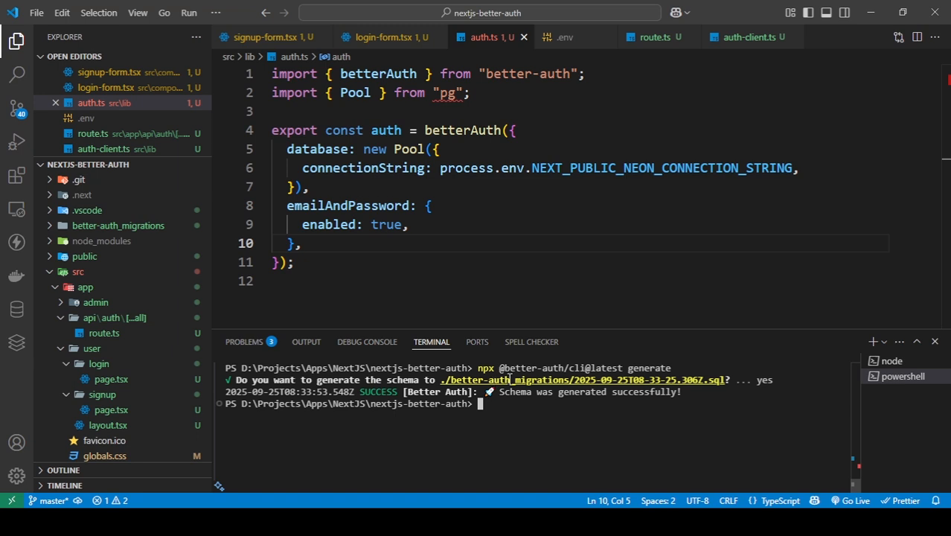
mouse_move(679, 365)
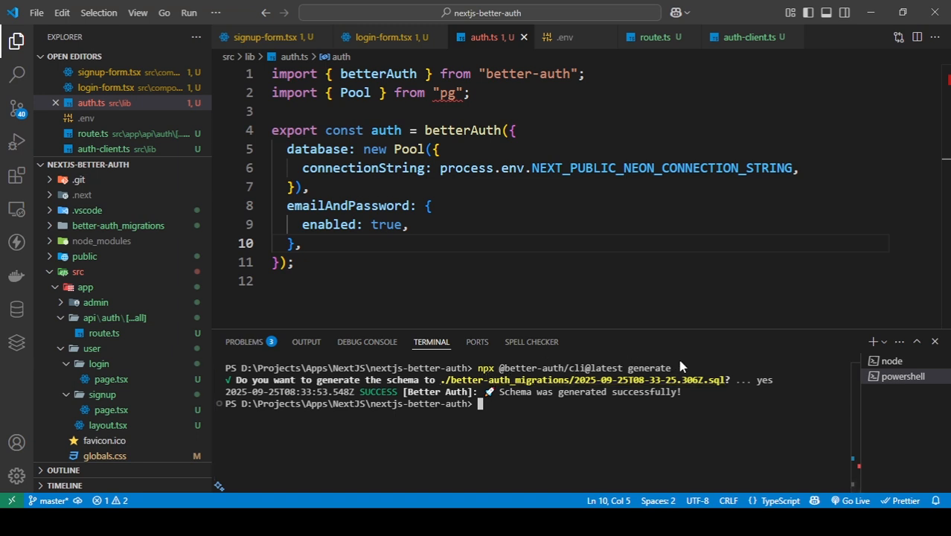
mouse_move(516, 371)
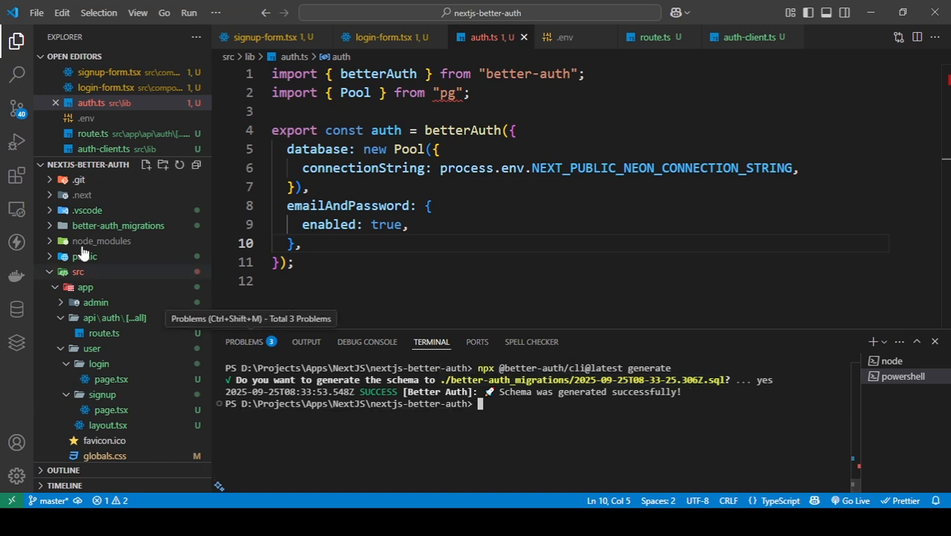
mouse_move(44, 229)
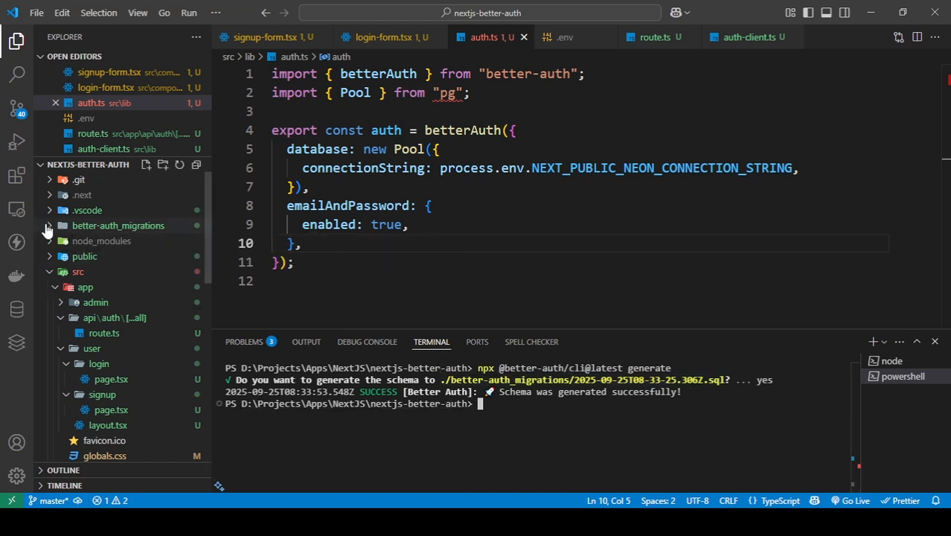
click(118, 225)
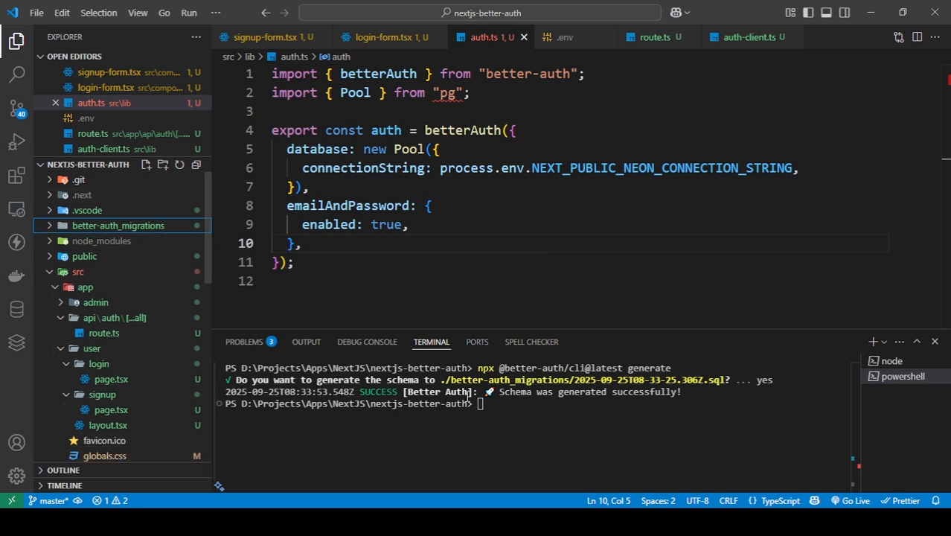
click(242, 14)
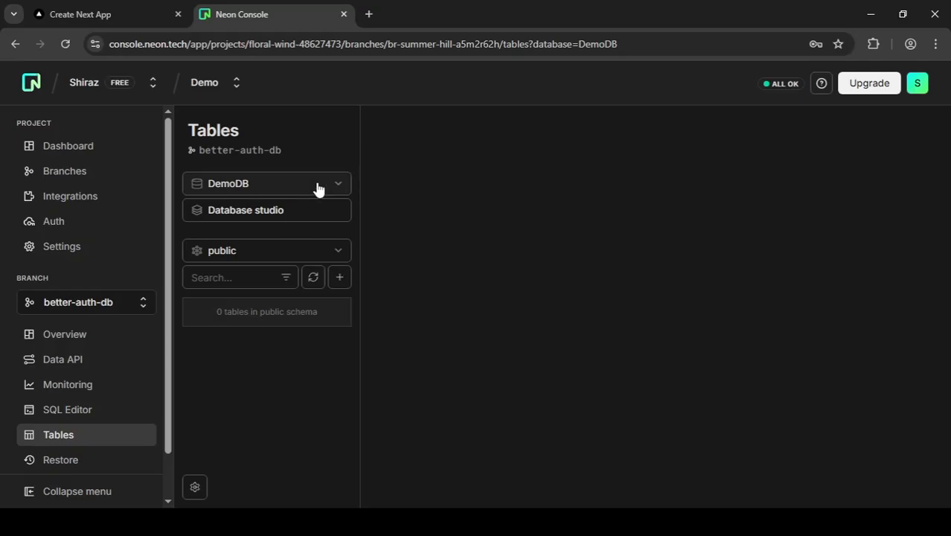
click(313, 277)
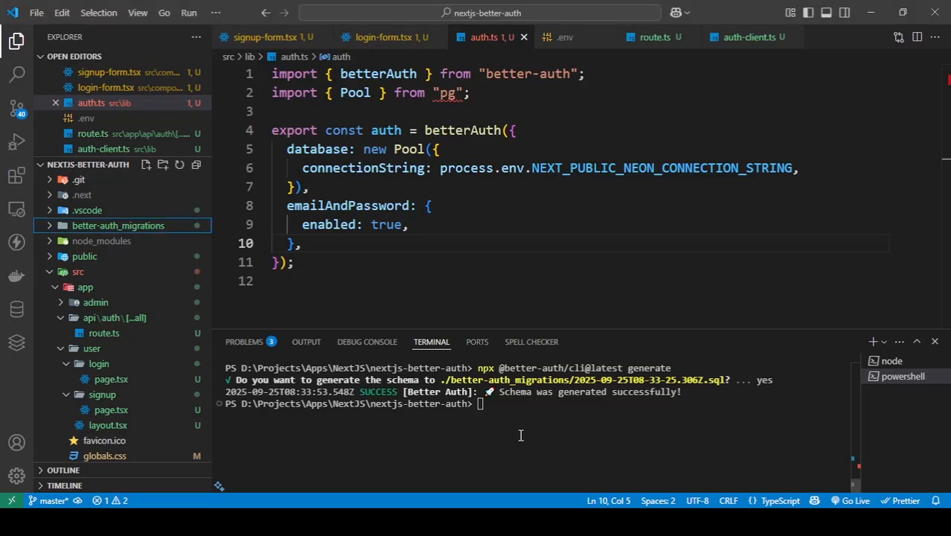
text(npx @better-auth/cli@latest generate)
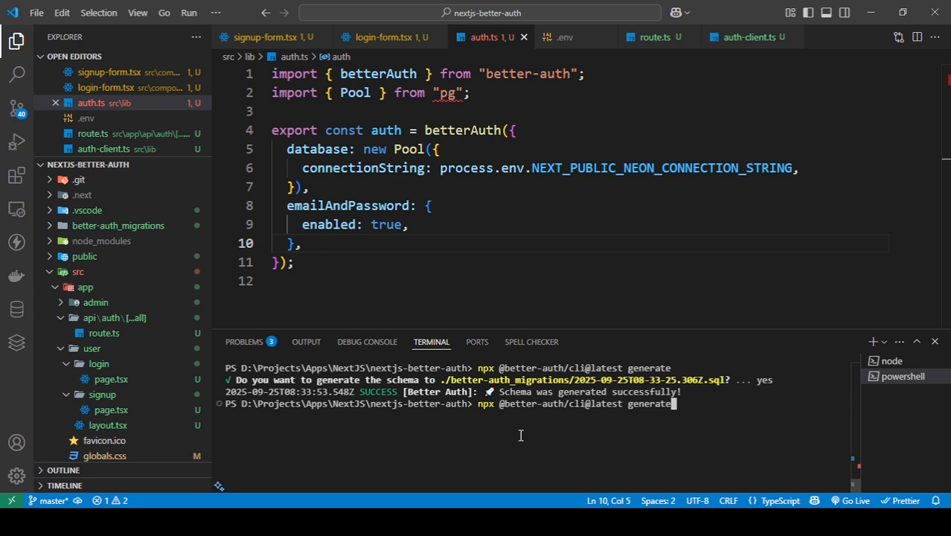
key(Backspace)
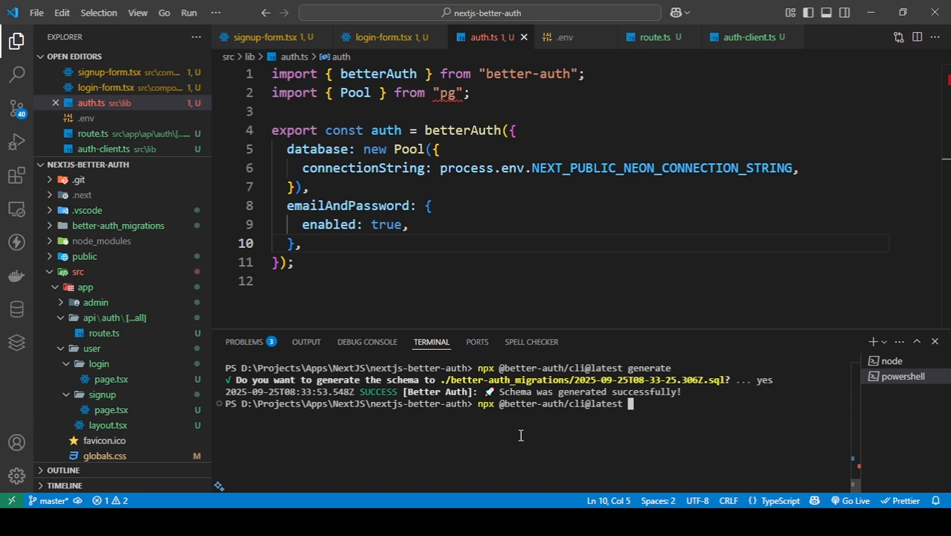
text(migrate)
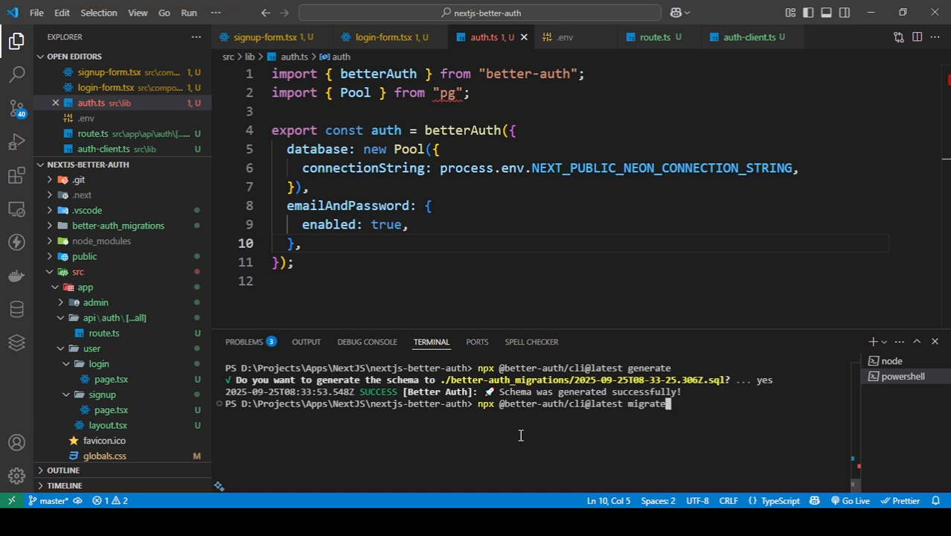
key(Return)
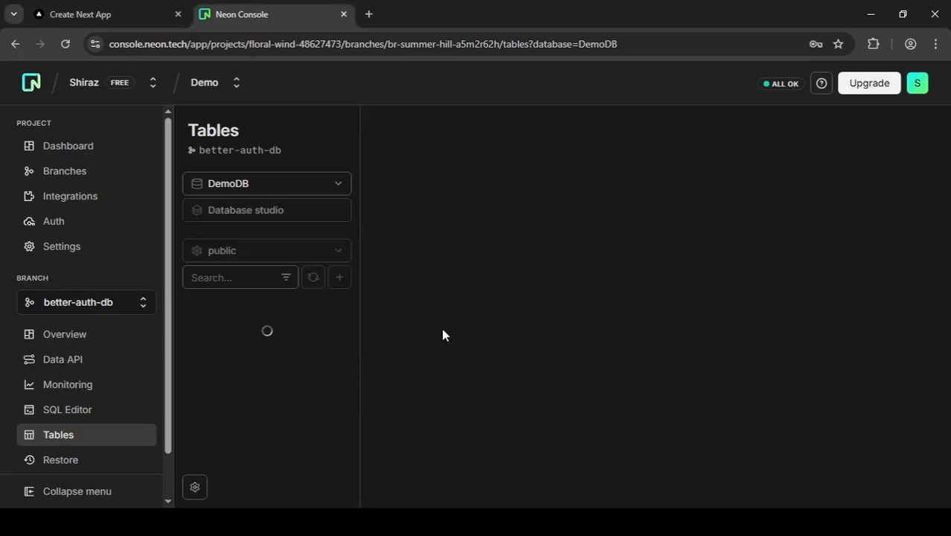
mouse_move(458, 328)
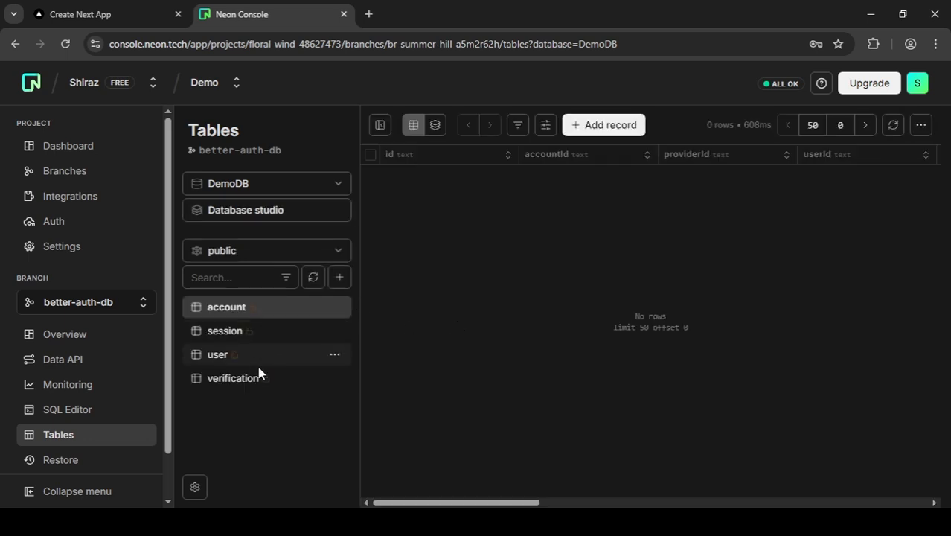
mouse_move(271, 333)
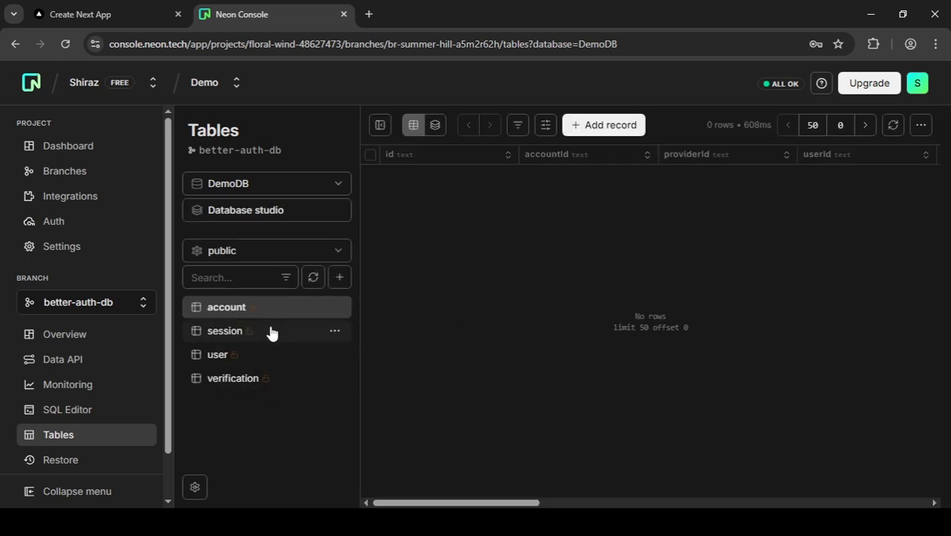
mouse_move(617, 392)
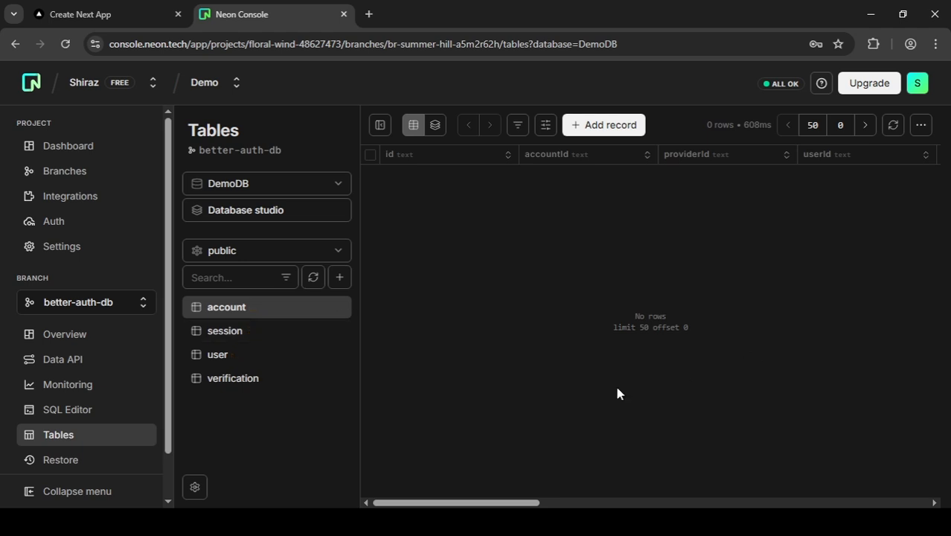
Open the empty user table in Neon, then go to the app's sign-up page
click(217, 354)
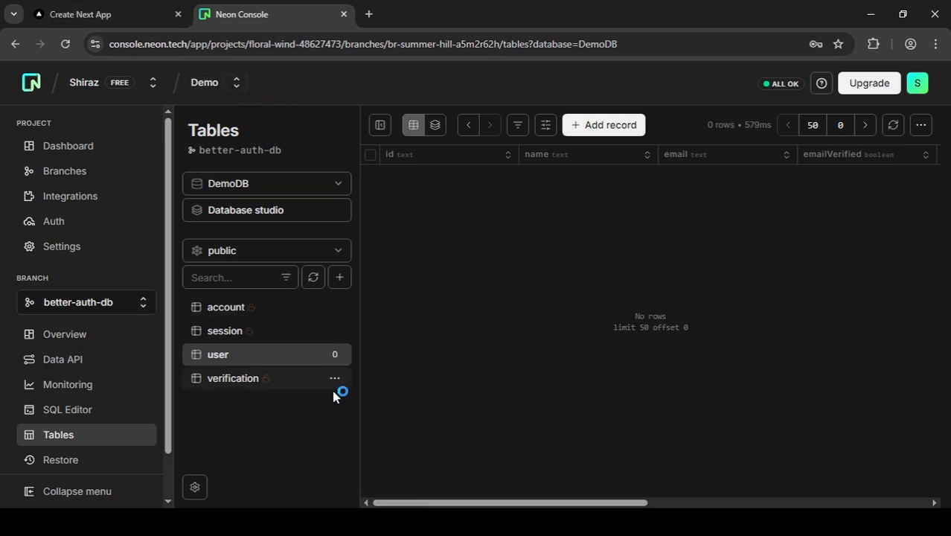
mouse_move(324, 416)
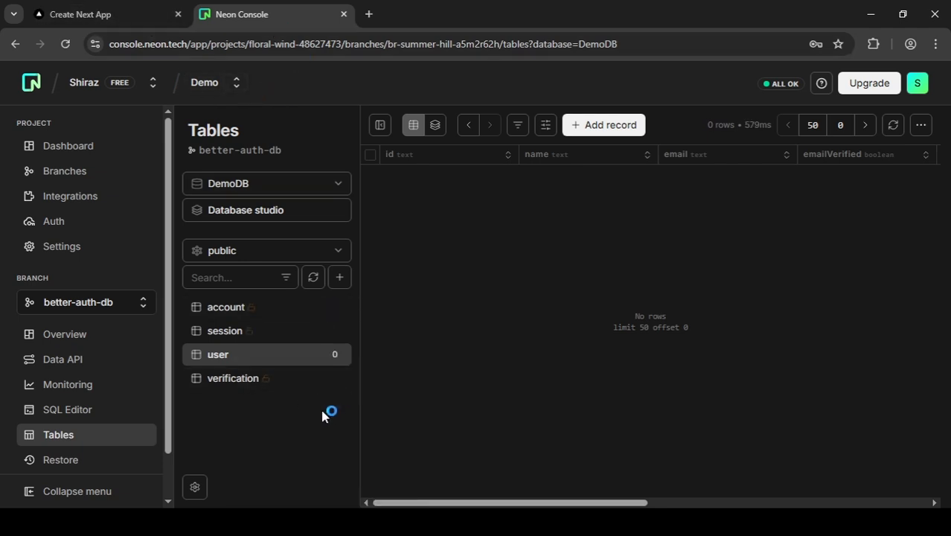
click(104, 15)
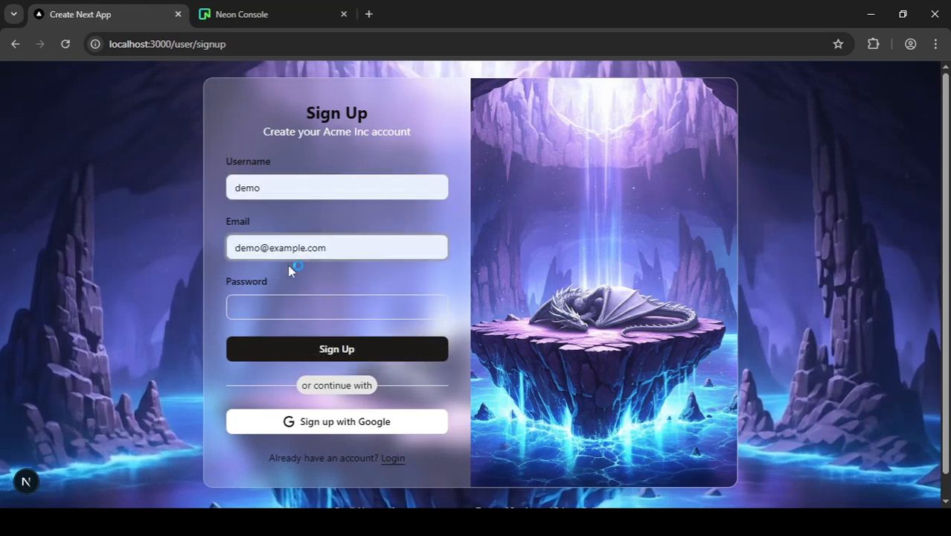
Enter the demo account's password on the Sign Up form
text(•)
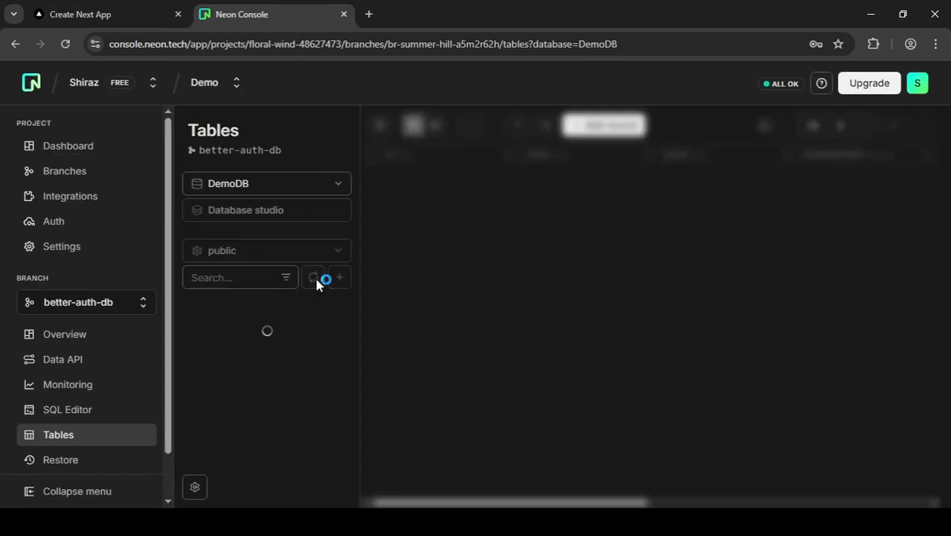
click(313, 278)
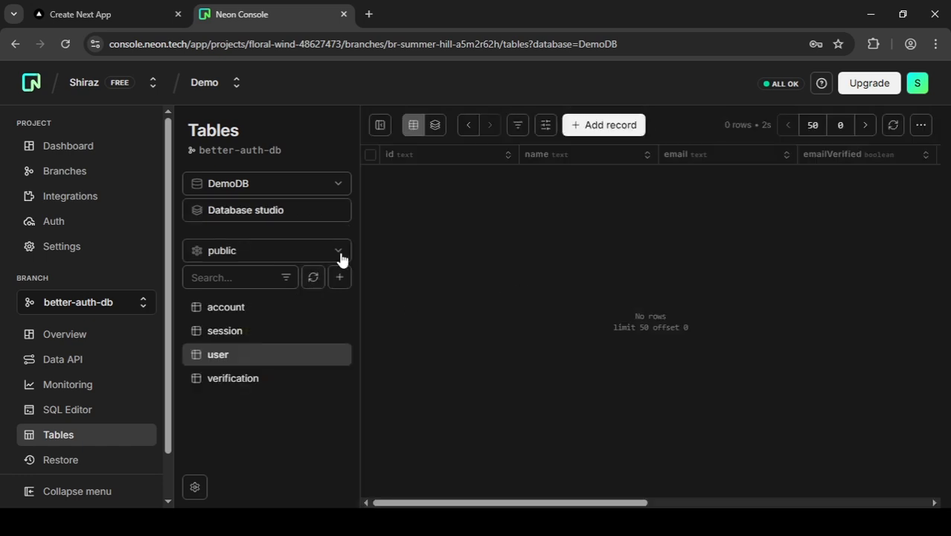
mouse_move(489, 239)
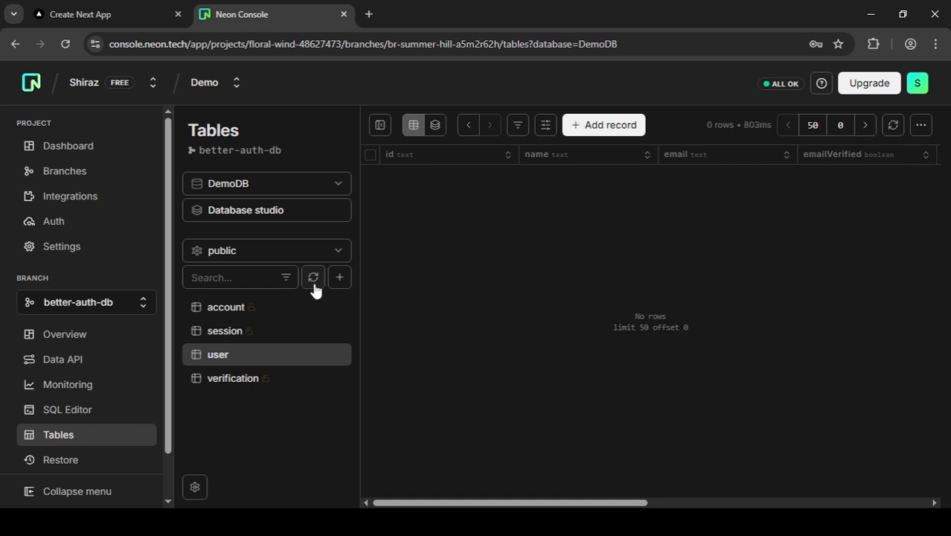
click(313, 277)
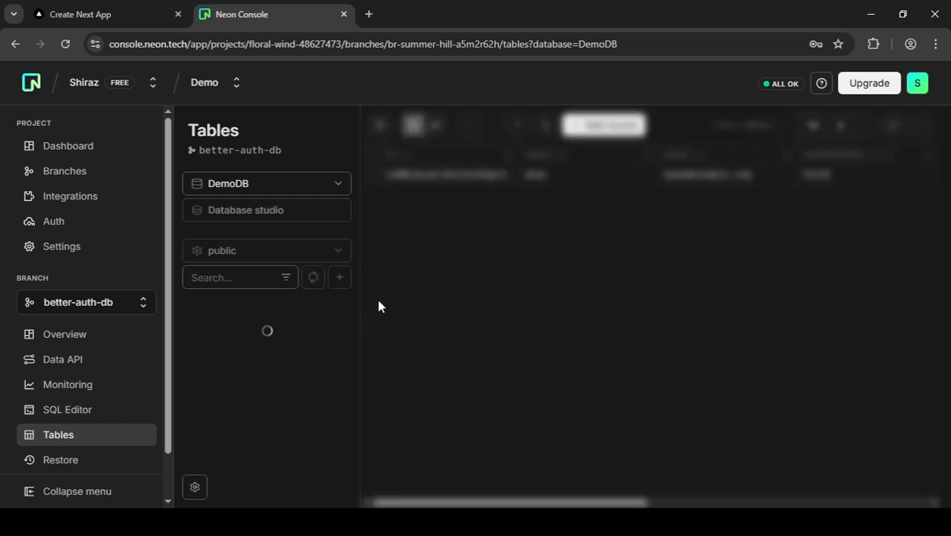
click(218, 354)
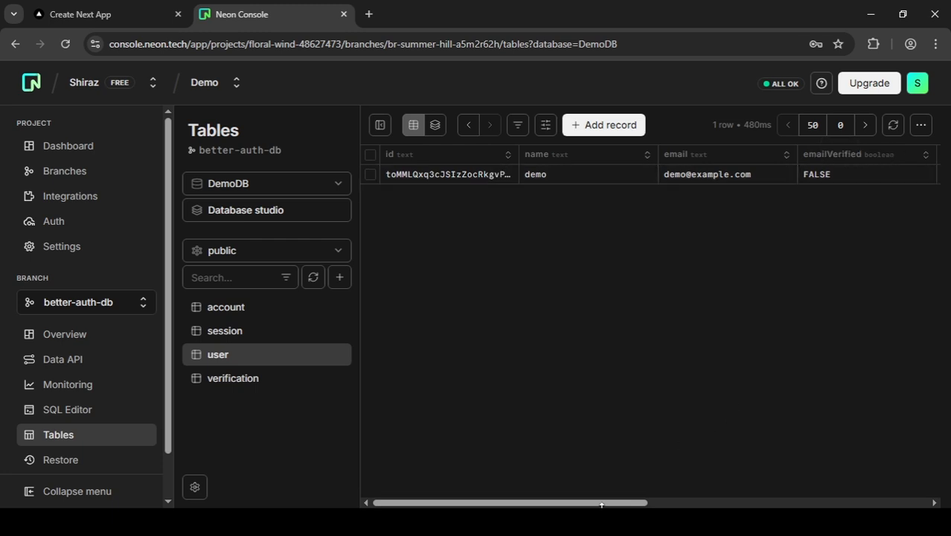
scroll(right, 3)
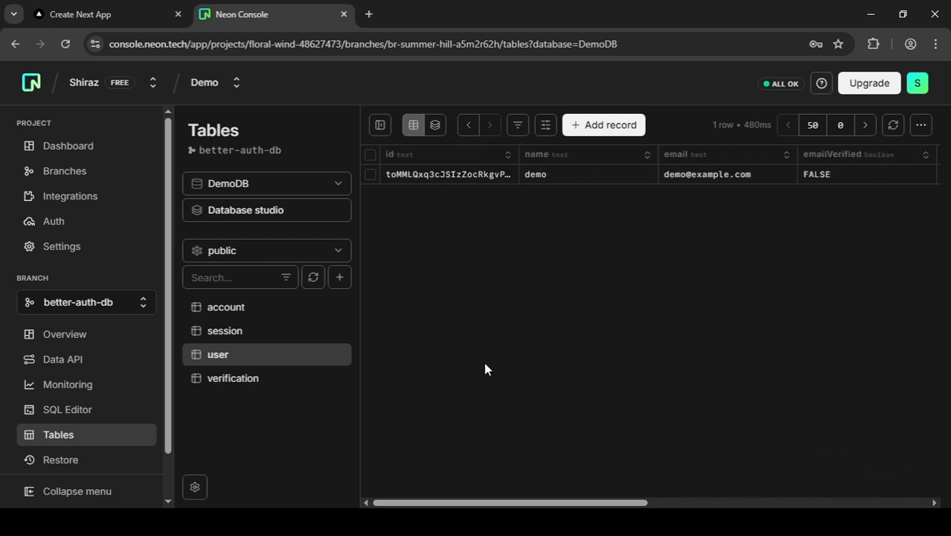
click(104, 14)
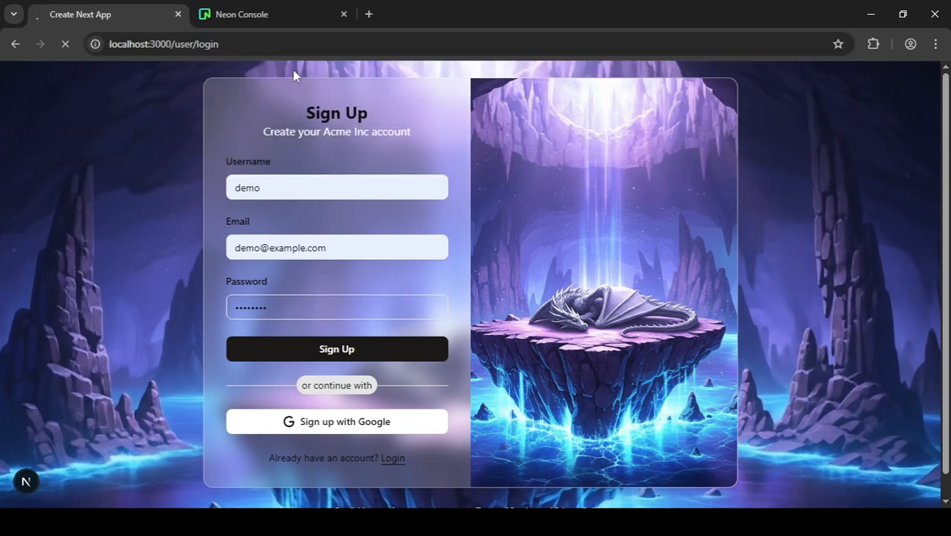
click(393, 458)
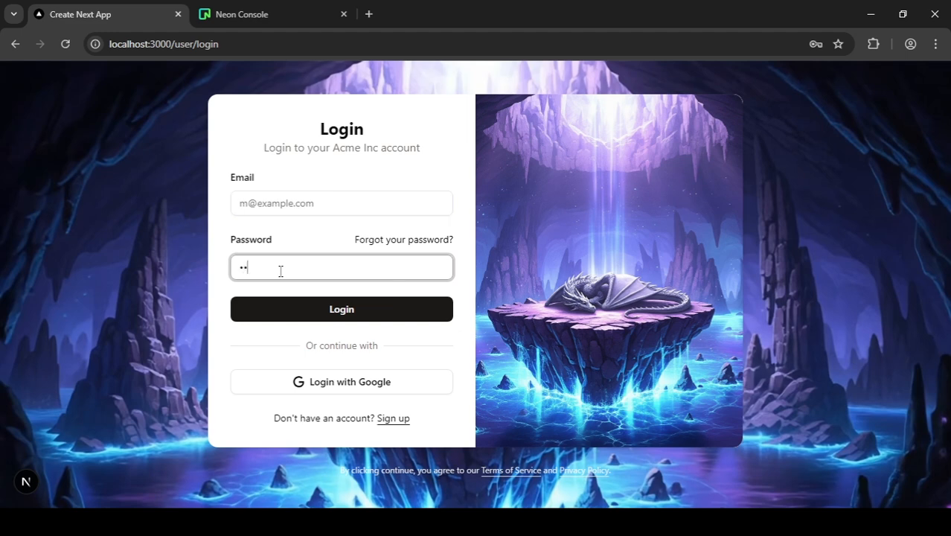
click(340, 309)
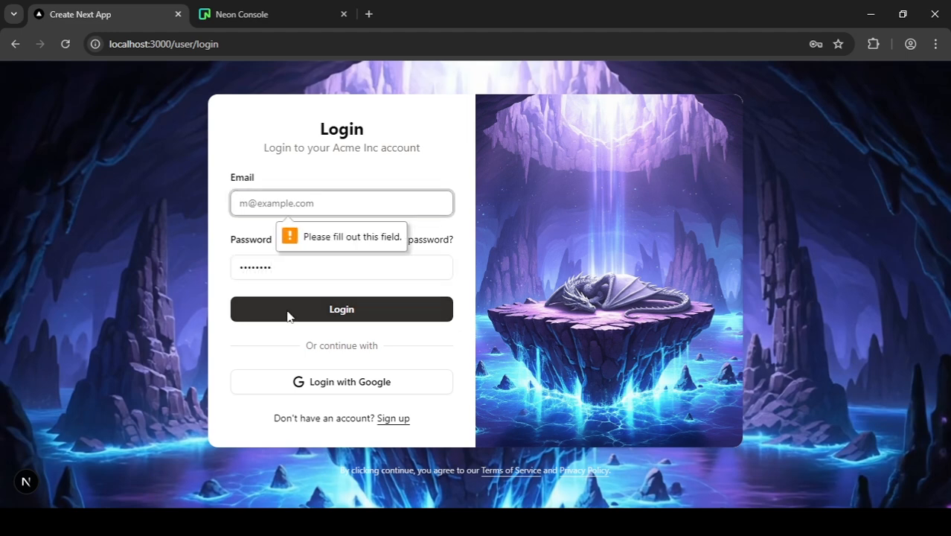
text(demo@example.com)
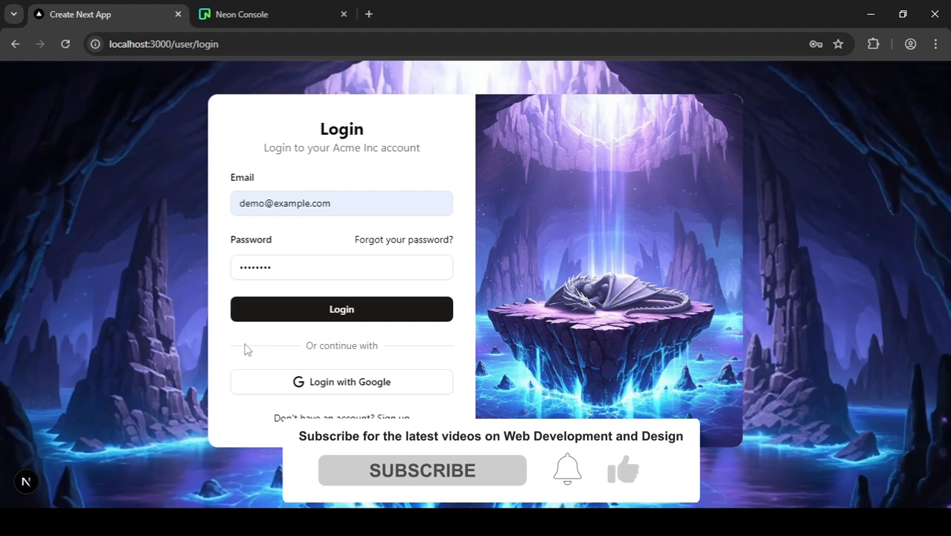
click(422, 470)
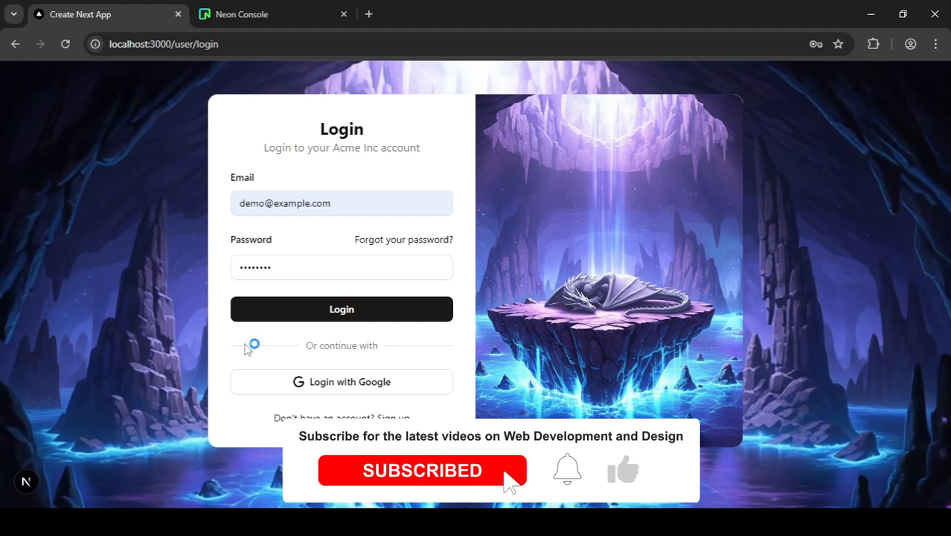
mouse_move(567, 483)
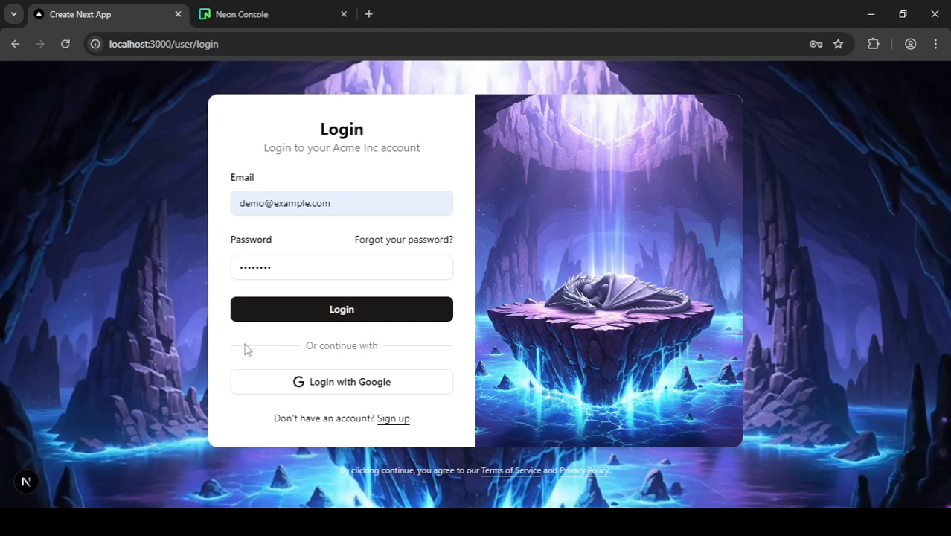
mouse_move(177, 355)
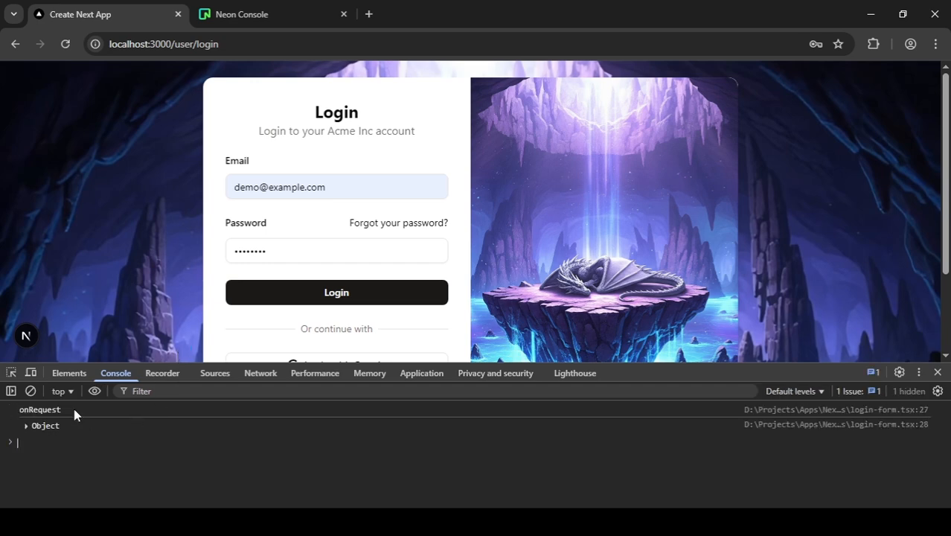
mouse_move(87, 425)
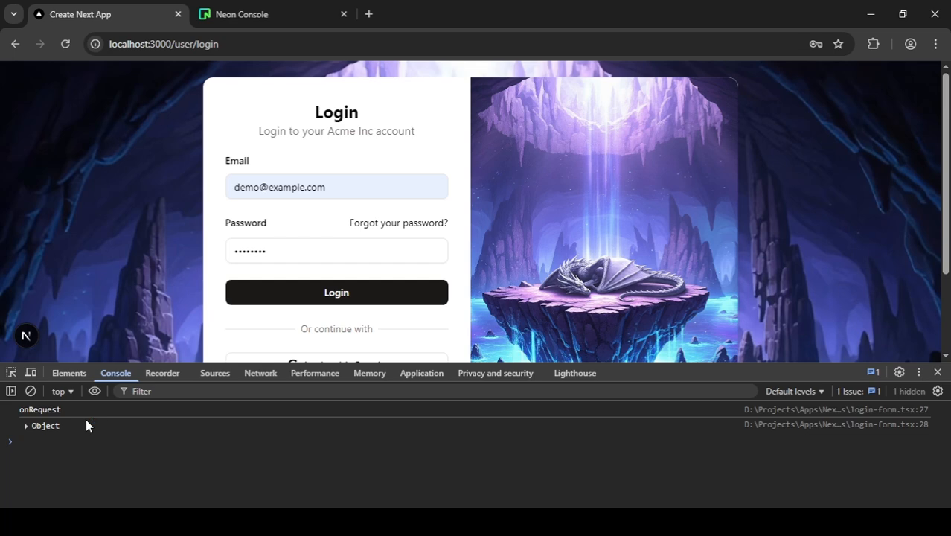
Expand the console's onSuccess object to view the session token and 200 response
click(336, 292)
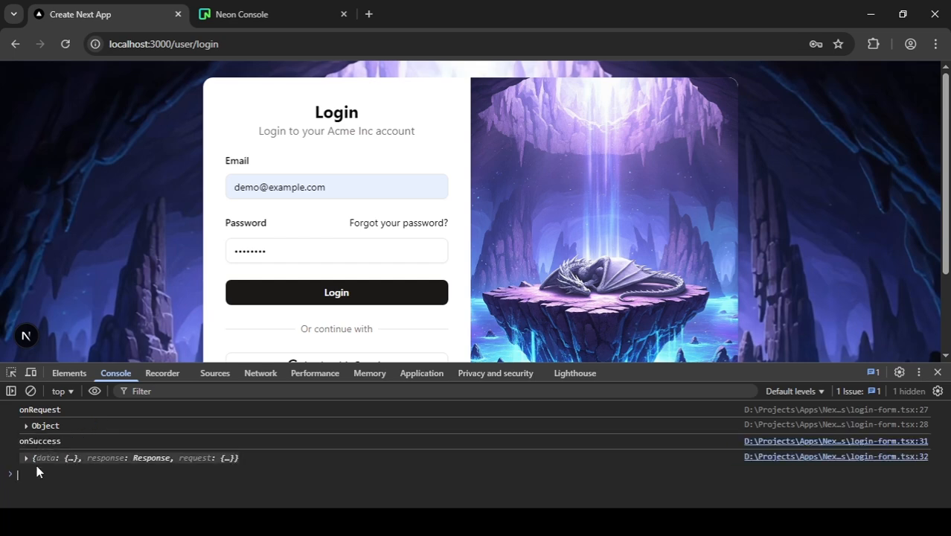
click(26, 458)
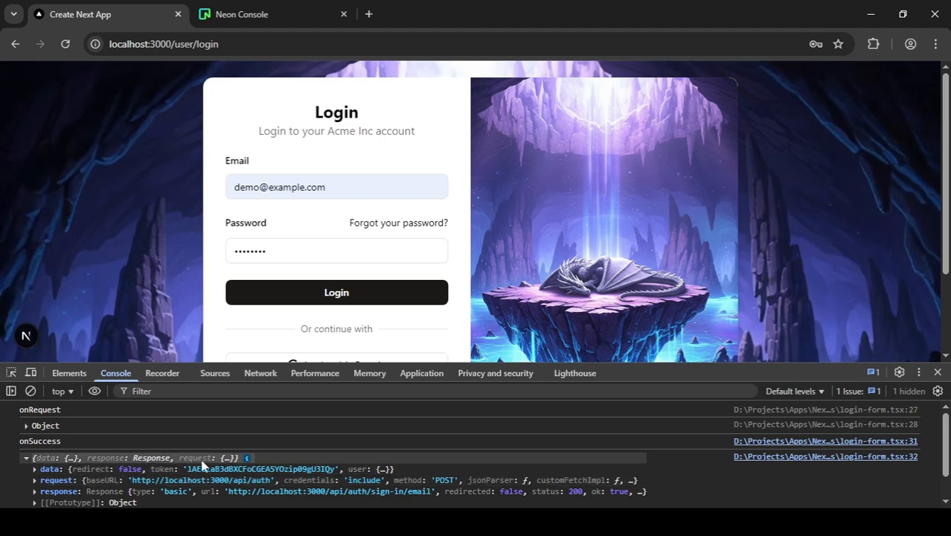
mouse_move(350, 472)
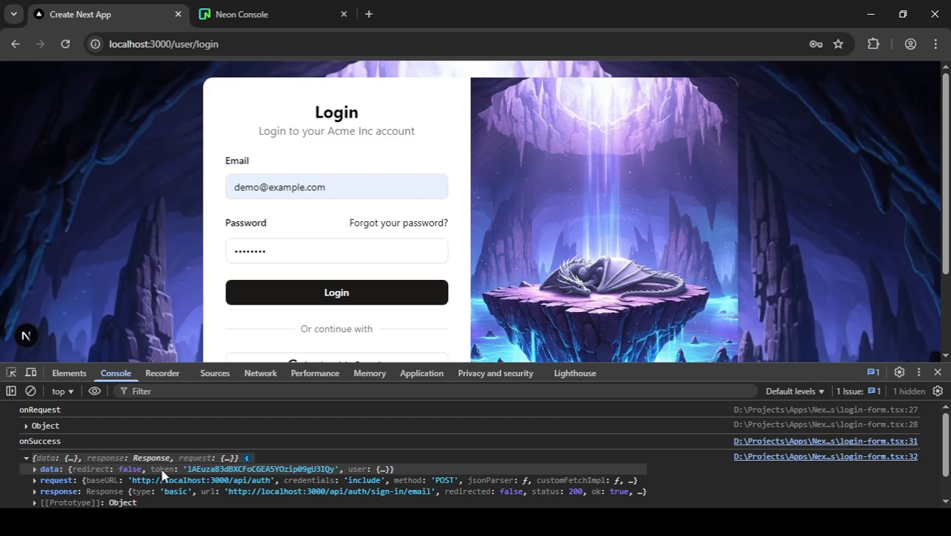
mouse_move(164, 474)
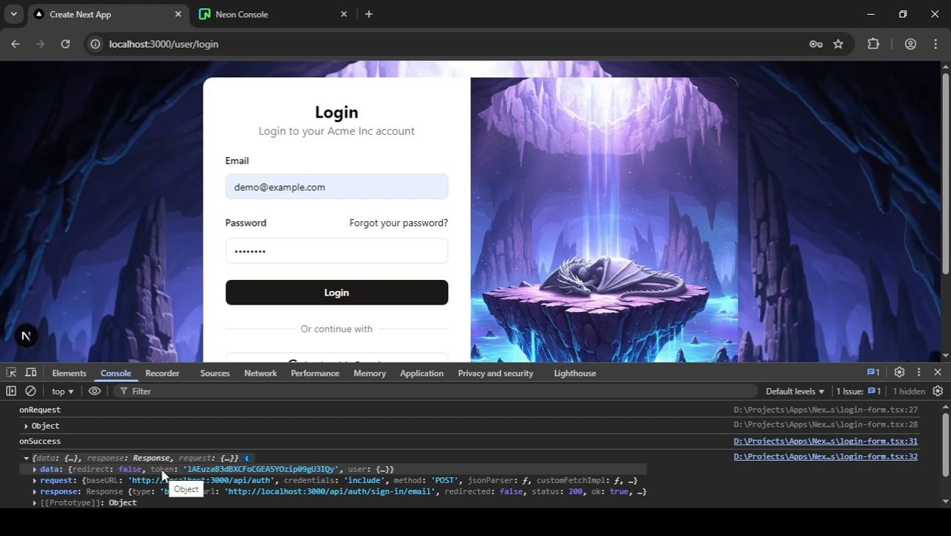